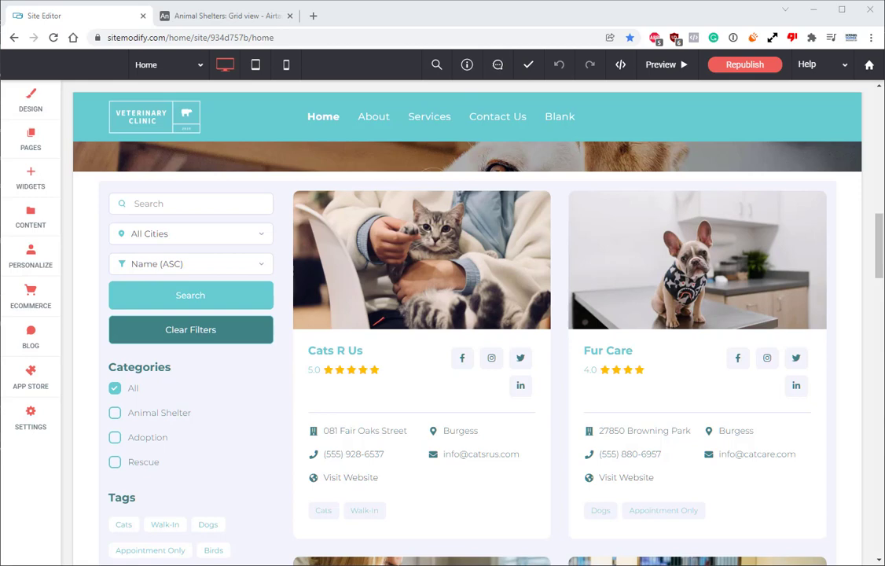
pyautogui.moveTo(762, 127)
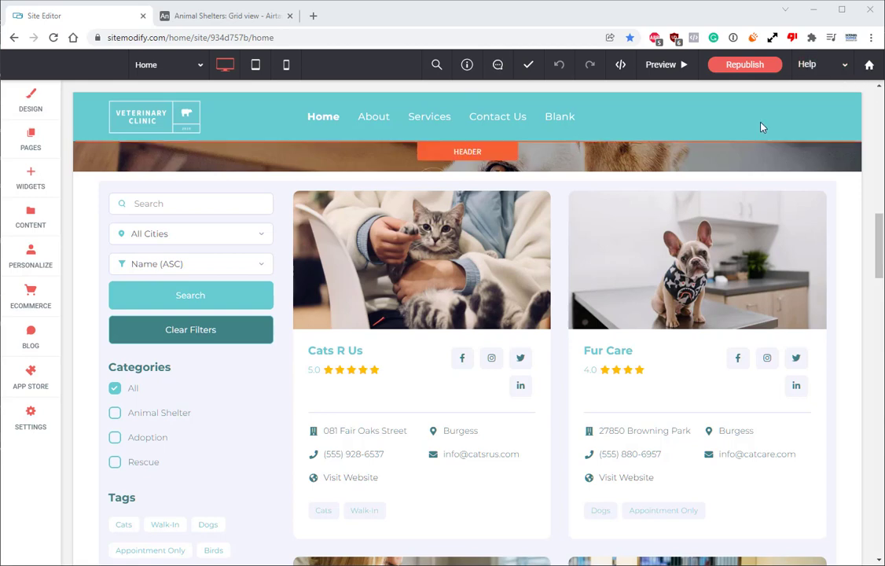
pyautogui.moveTo(742, 198)
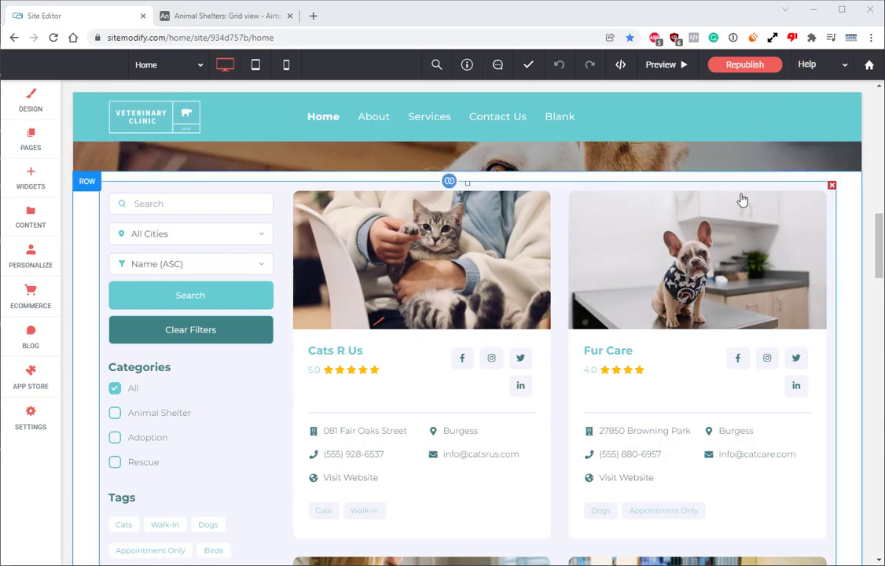
pyautogui.moveTo(723, 213)
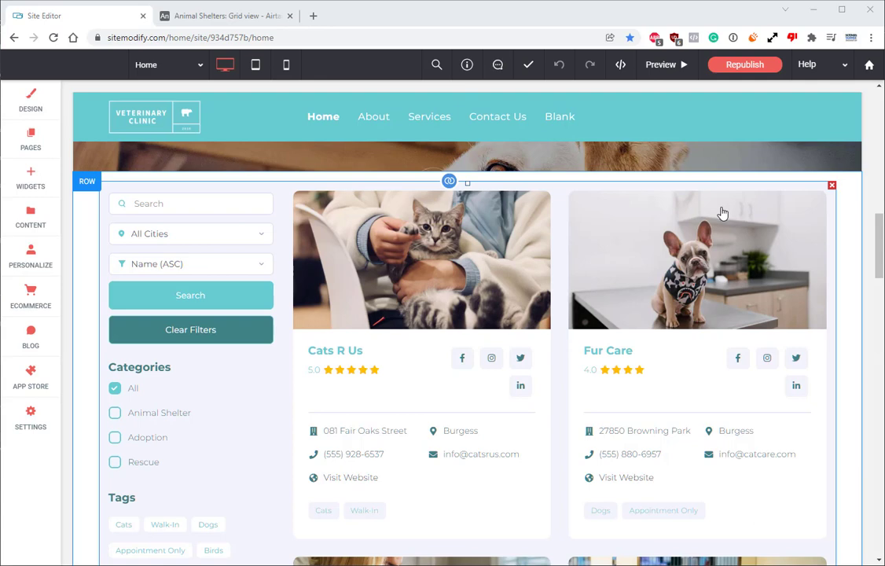
# - Create a dynamic page named 'Animal Shelters' using the Airtable Collection as its data source
pyautogui.click(32, 139)
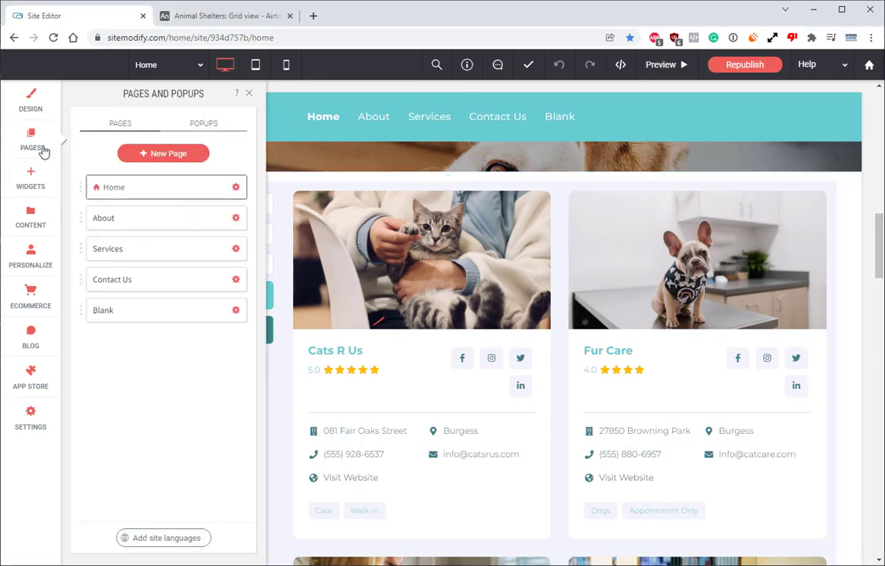
pyautogui.click(164, 154)
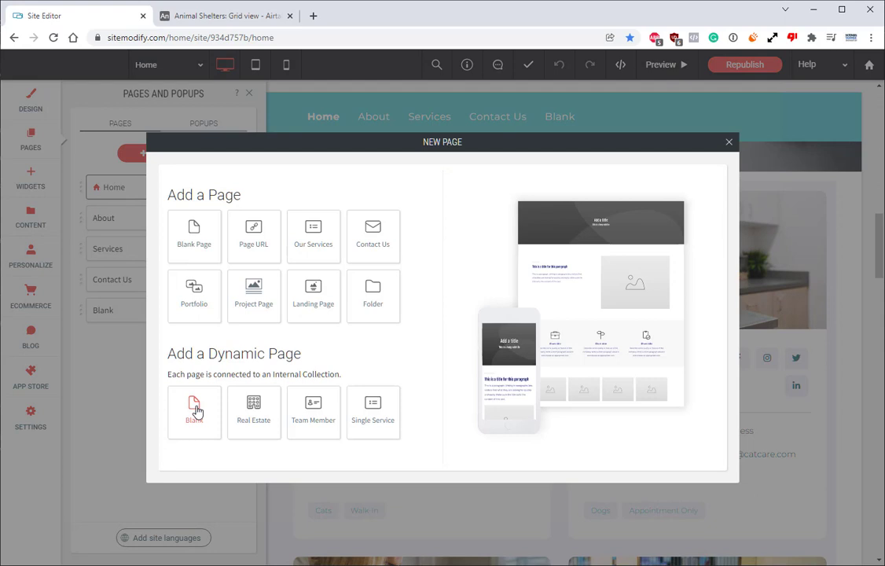
pyautogui.click(195, 412)
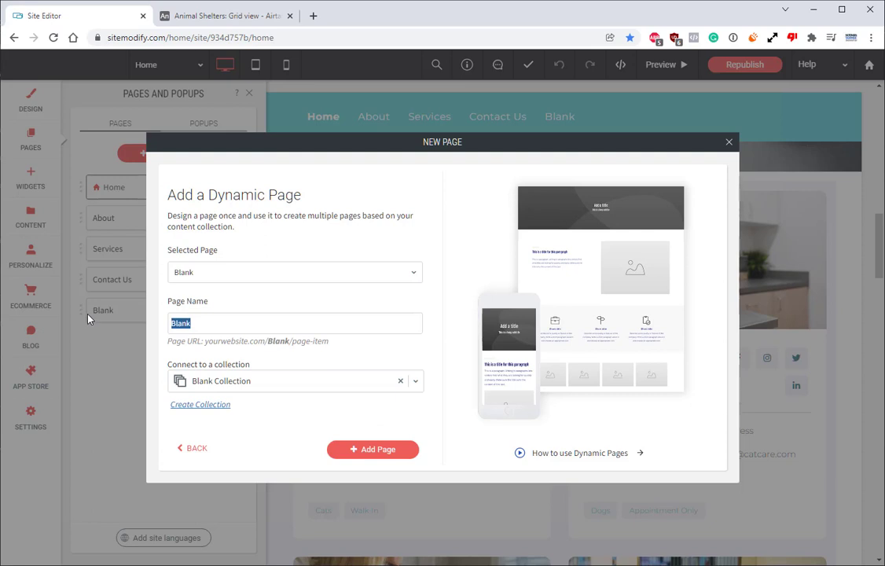
pyautogui.write('Animal Shelters')
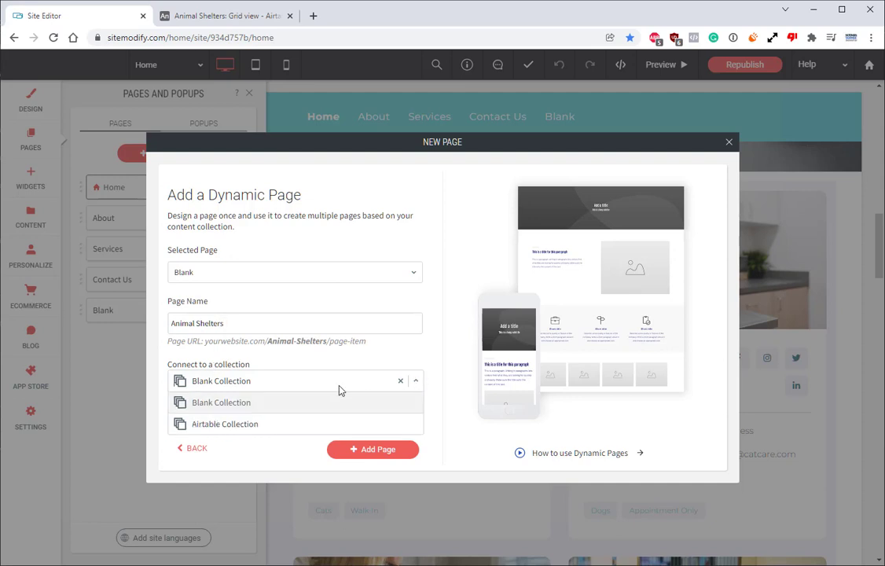
pyautogui.click(225, 425)
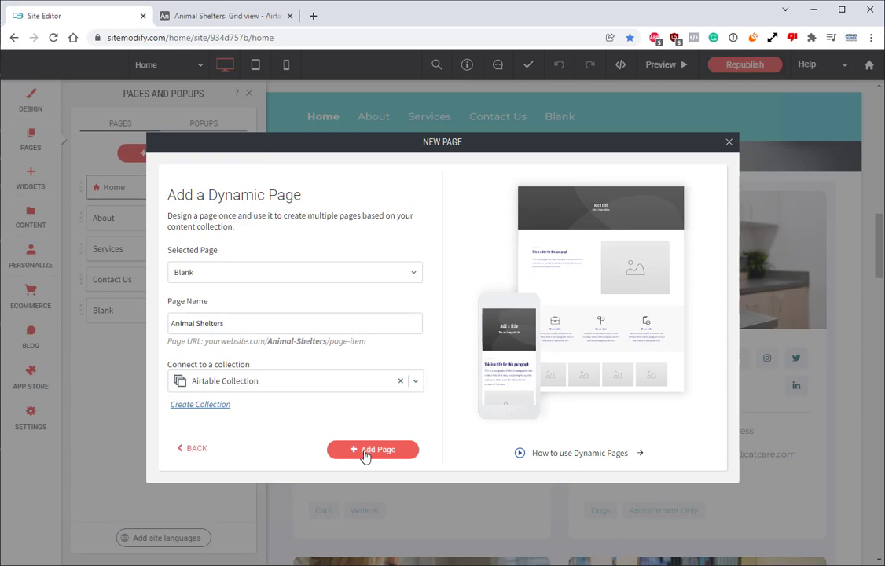
pyautogui.click(373, 449)
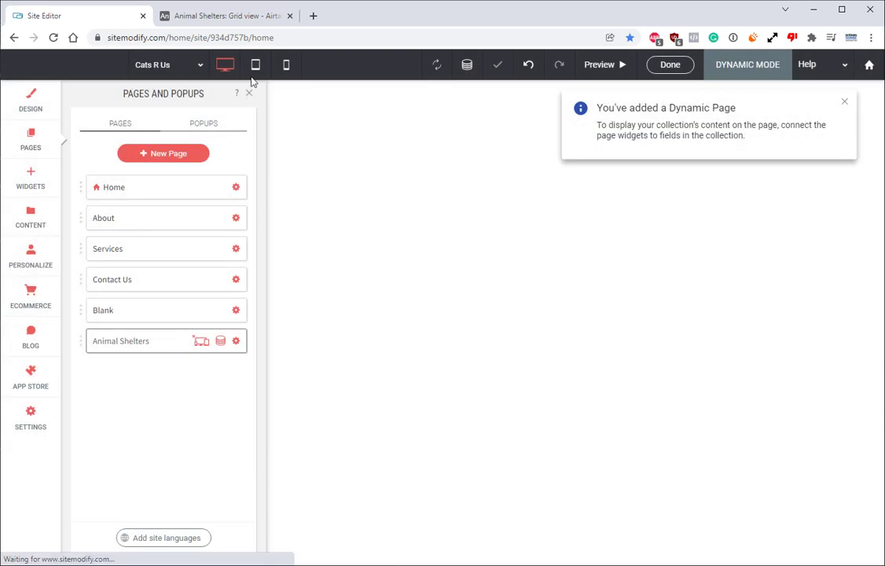
# - Connect the title, paragraph and image column to collection fields, showing Cats R Us with its cat photo
pyautogui.click(119, 340)
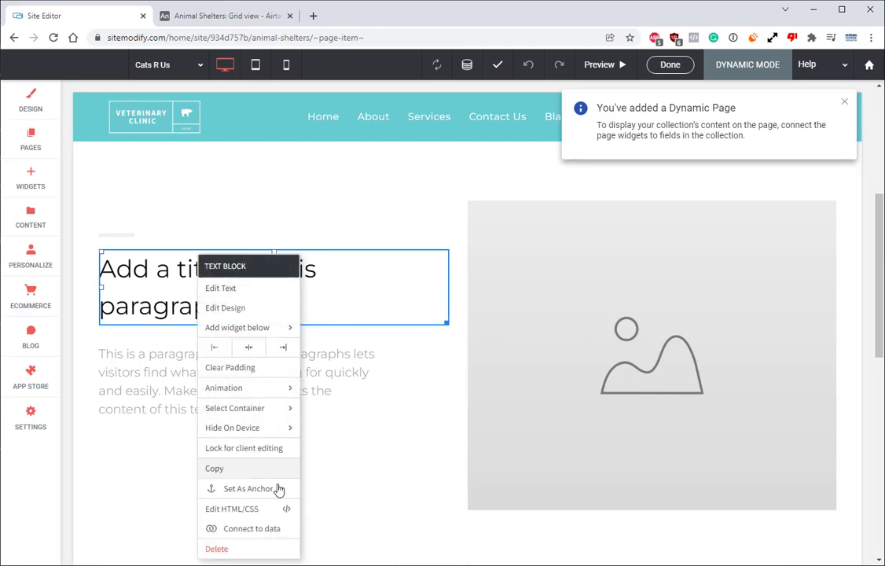
pyautogui.click(251, 528)
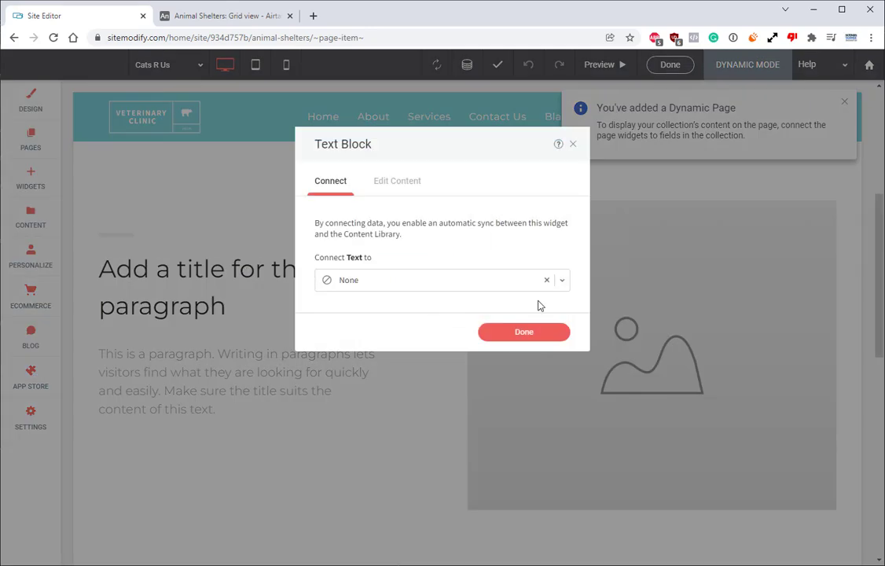
pyautogui.click(561, 280)
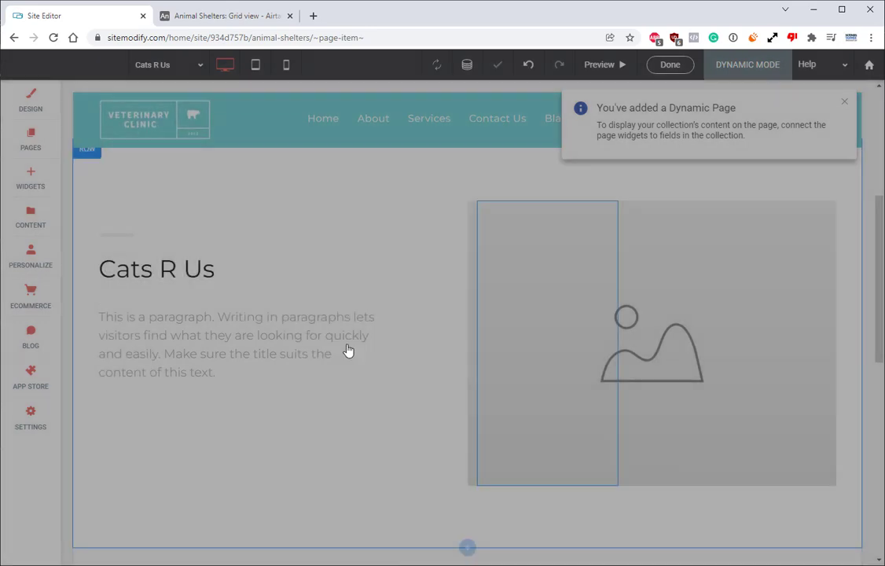
pyautogui.rightClick(236, 344)
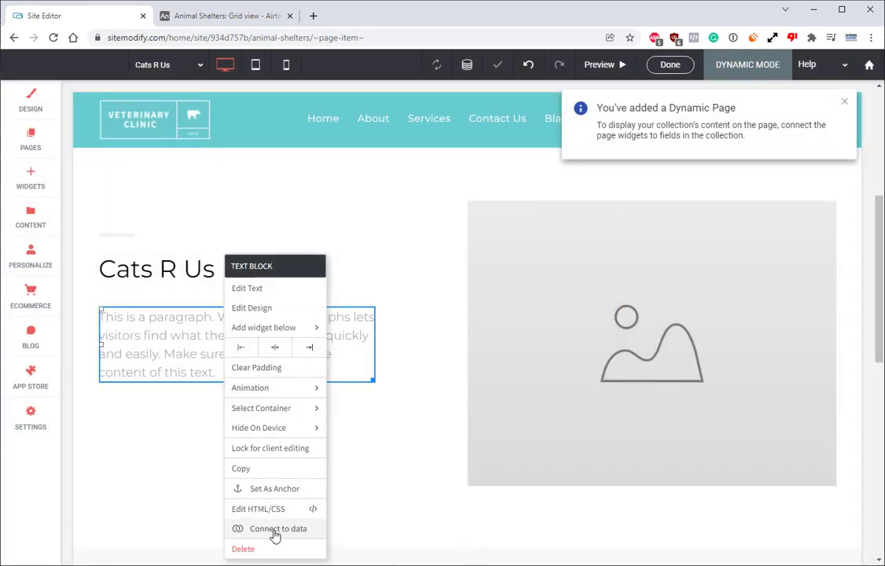
pyautogui.click(277, 528)
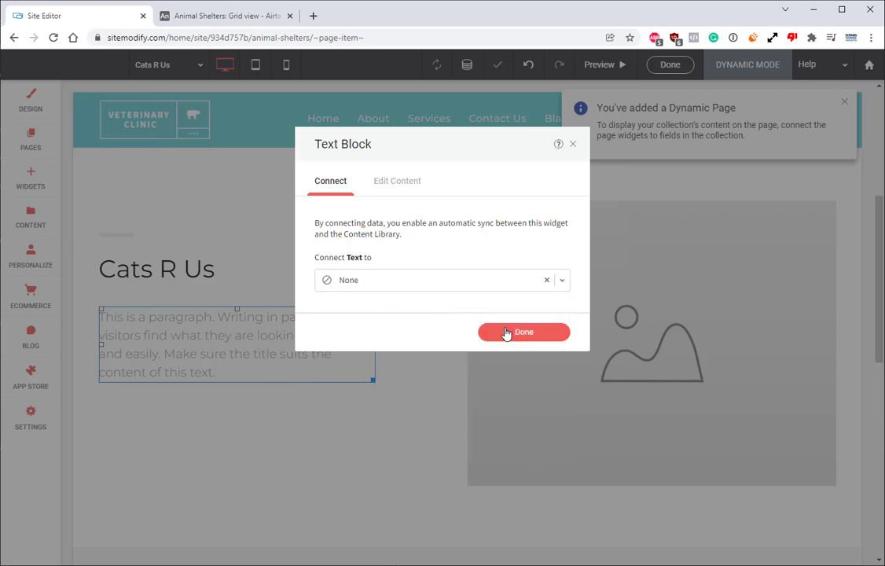
pyautogui.click(523, 332)
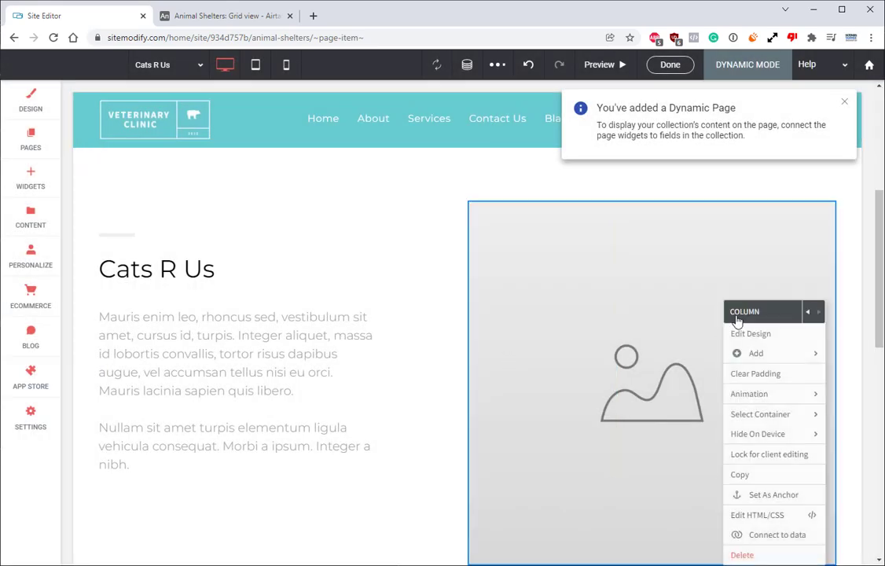
pyautogui.click(776, 535)
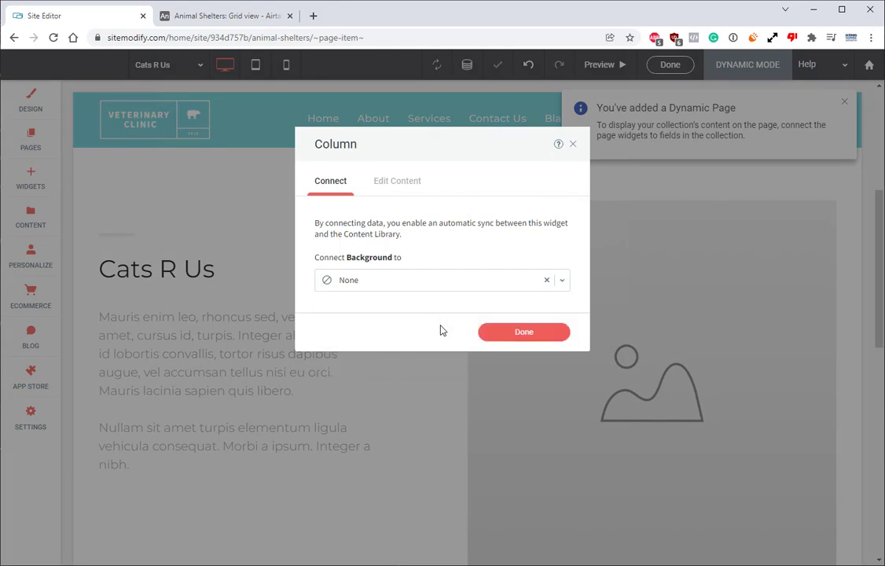
pyautogui.click(523, 330)
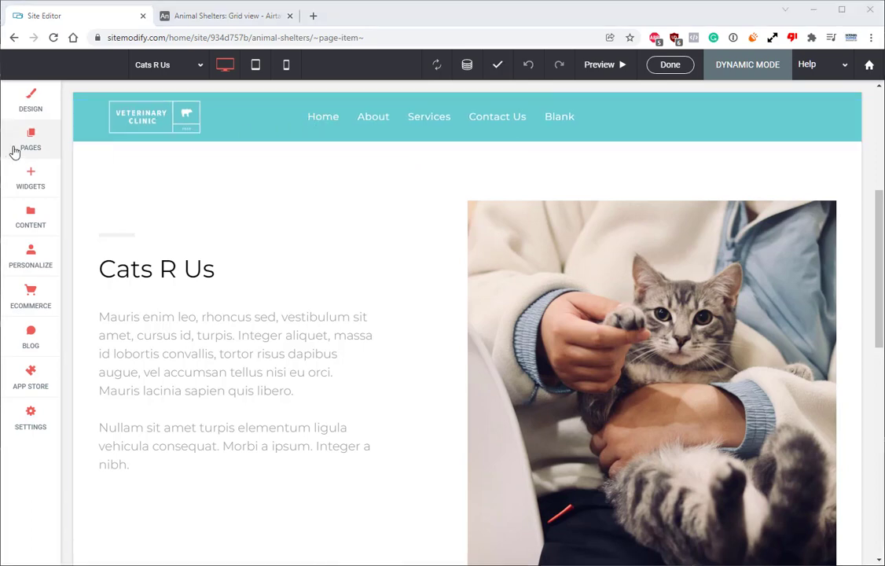
# - Review the Home directory listing's field mappings, including the Link field choices, then close
pyautogui.click(32, 140)
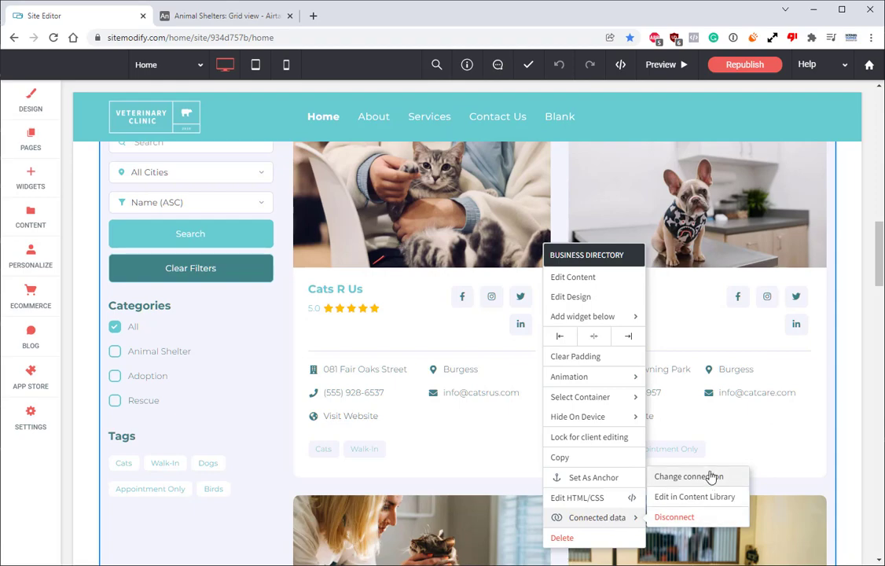
pyautogui.click(688, 476)
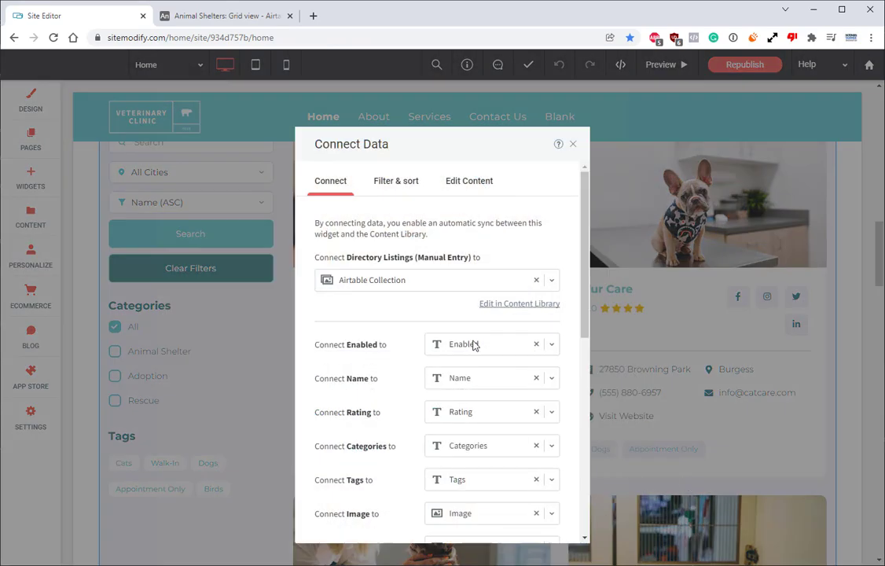
pyautogui.scroll(-3)
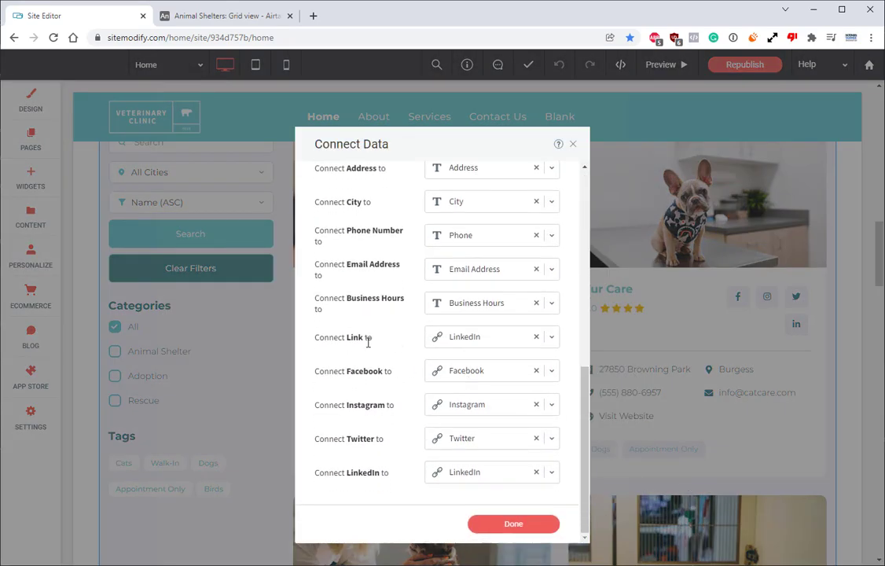
pyautogui.click(550, 337)
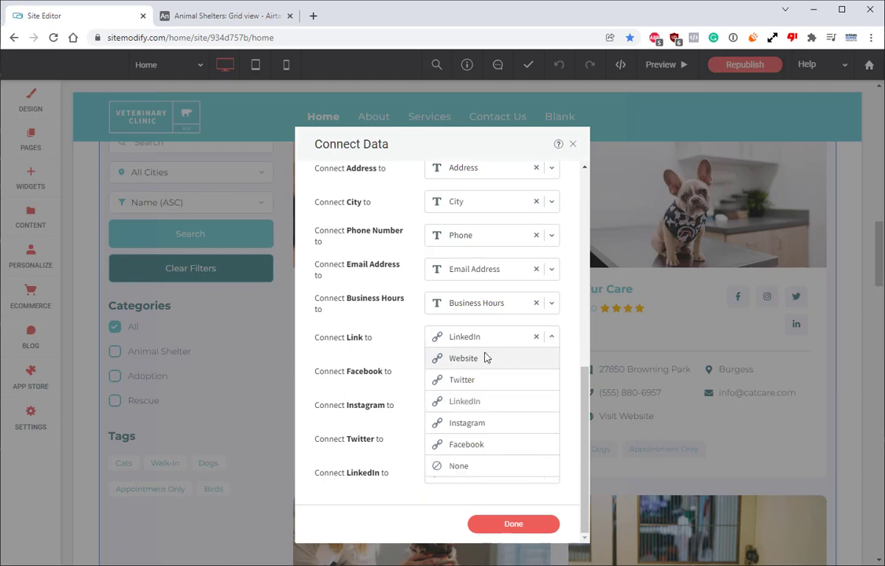
pyautogui.moveTo(480, 345)
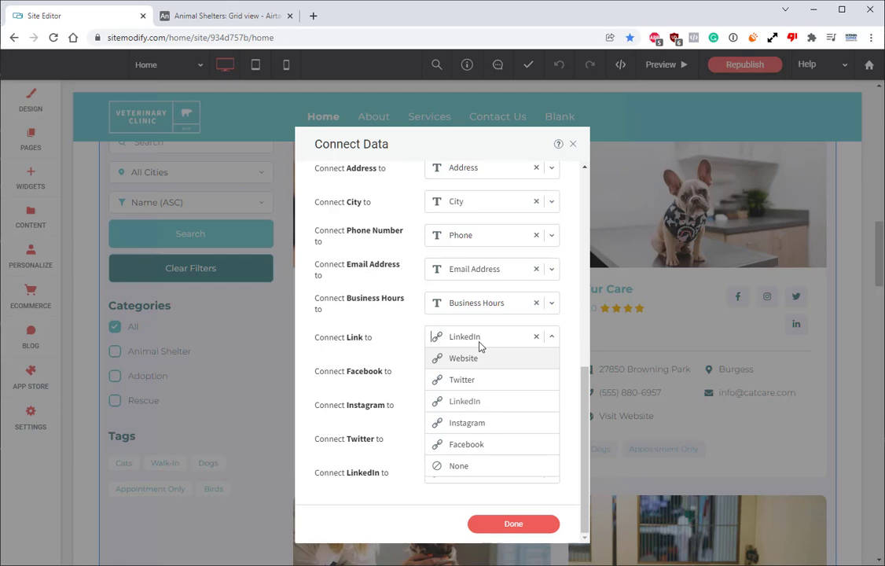
pyautogui.click(512, 524)
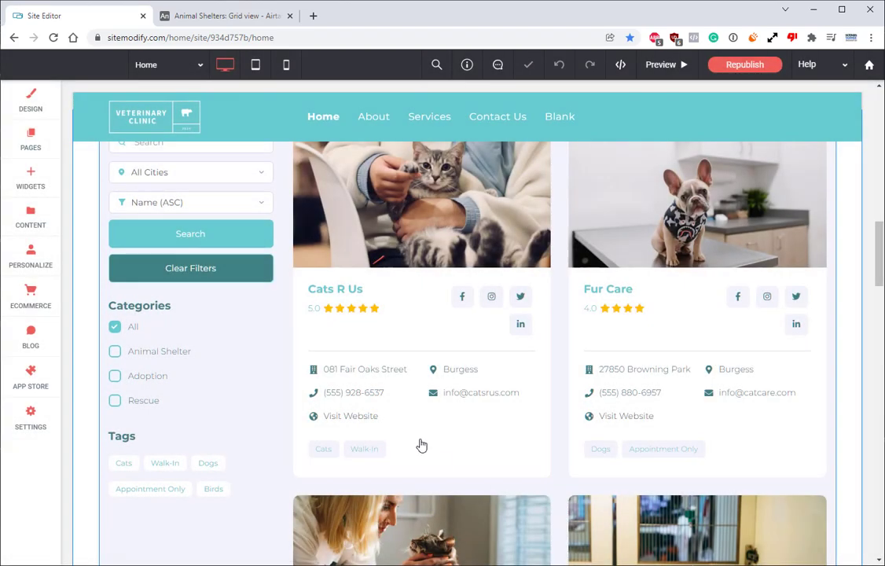
# - Refresh the Airtable Collection's records from the content library
pyautogui.click(30, 218)
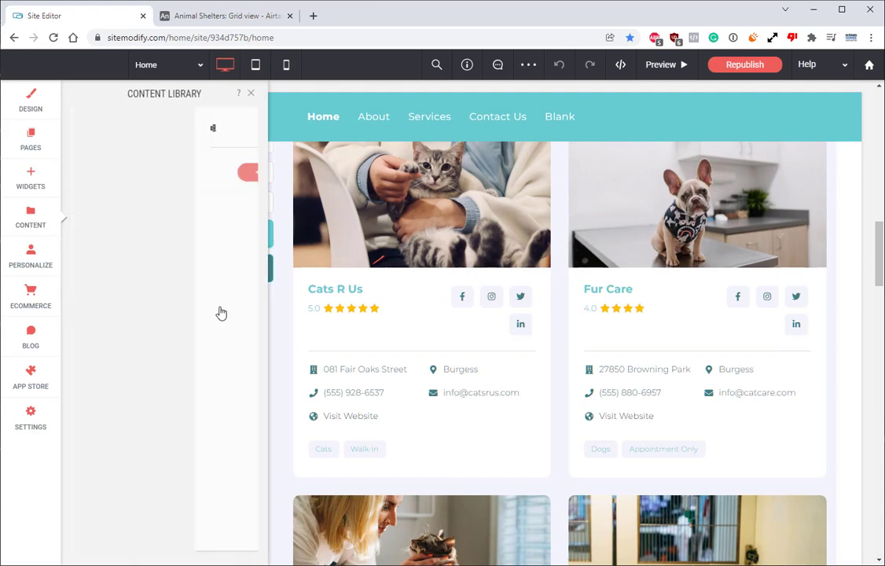
pyautogui.click(143, 211)
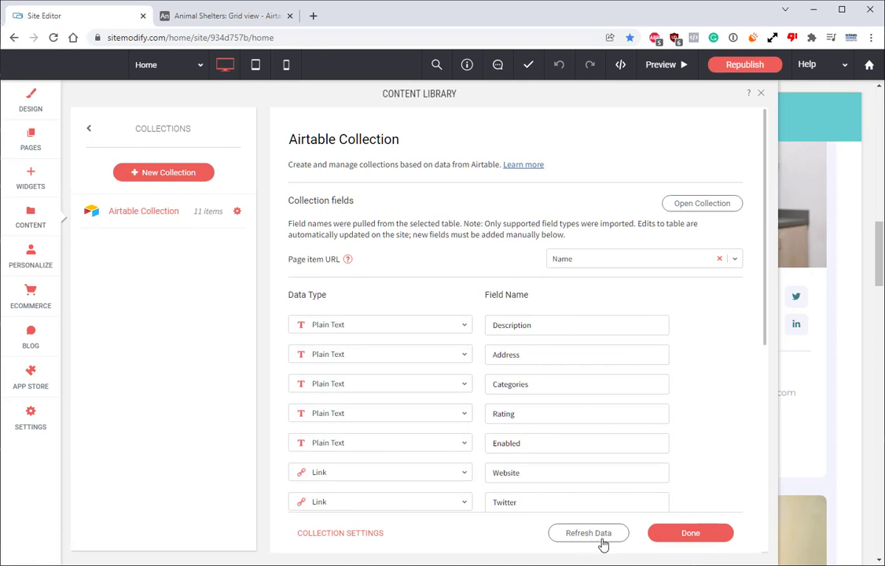
pyautogui.click(588, 531)
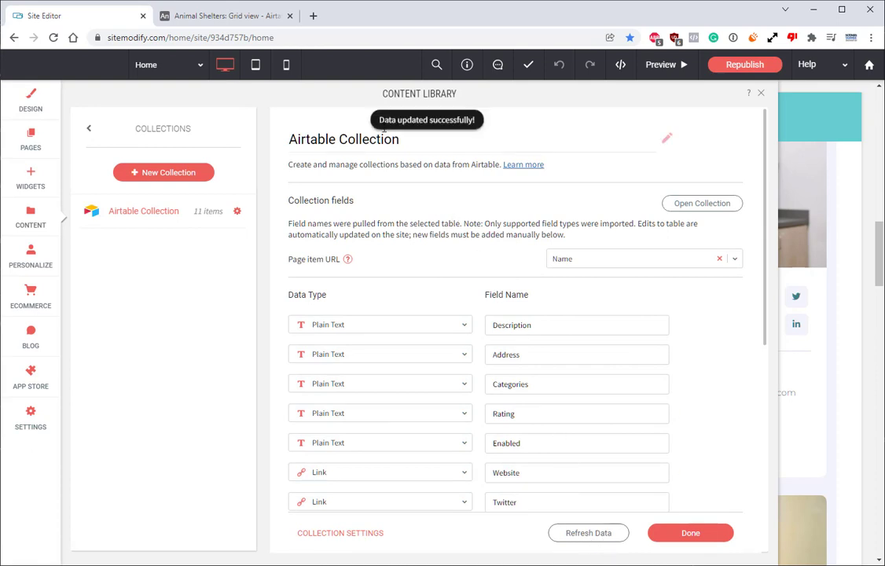
pyautogui.click(688, 533)
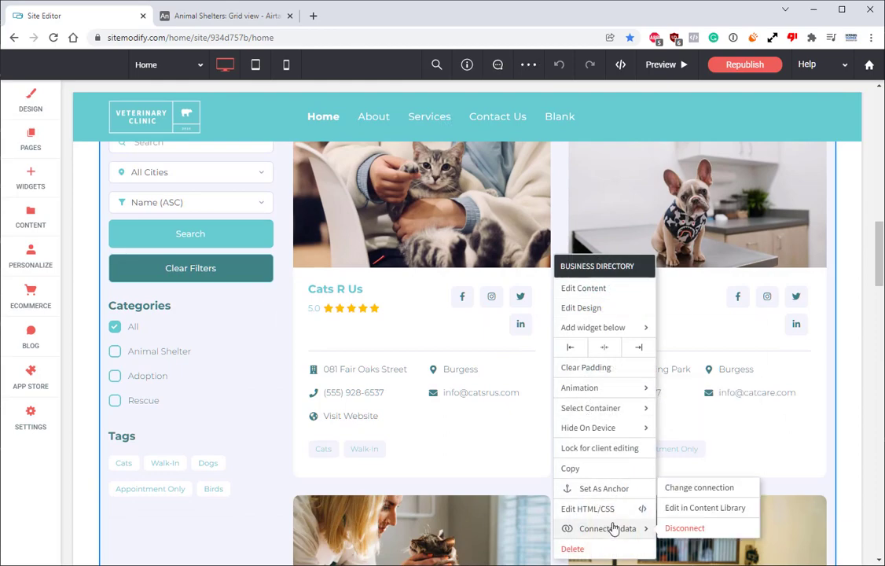
# - Confirm the directory's field connections so each shelter links to the Animal Shelters dynamic page
pyautogui.click(603, 528)
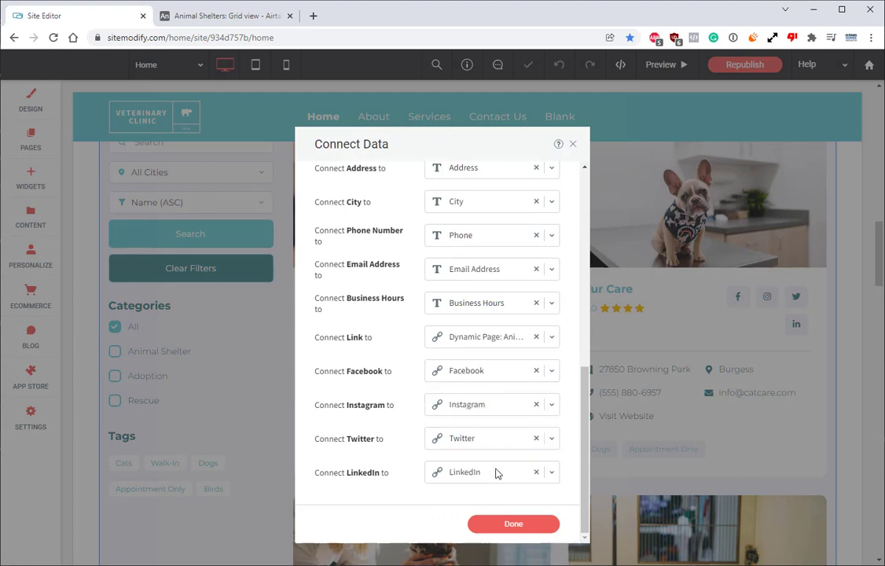
pyautogui.click(513, 523)
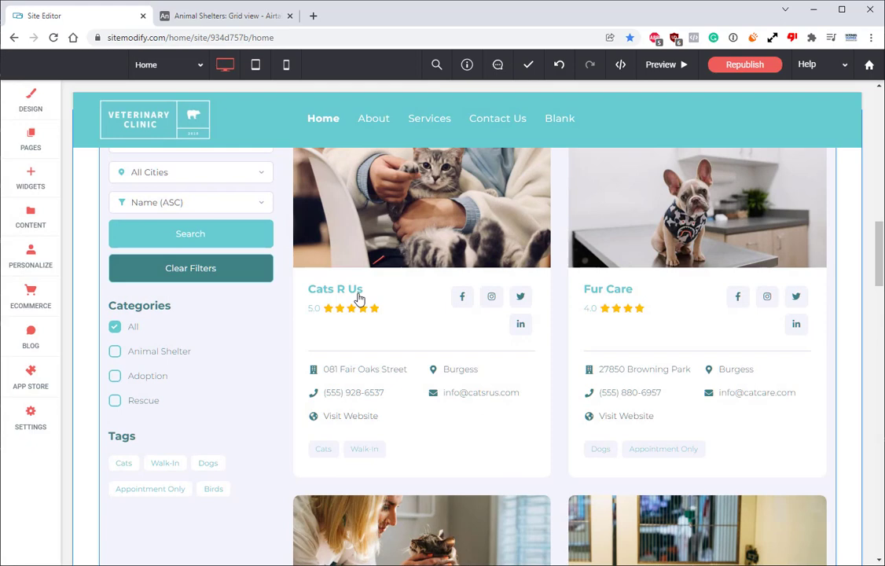
pyautogui.moveTo(358, 297)
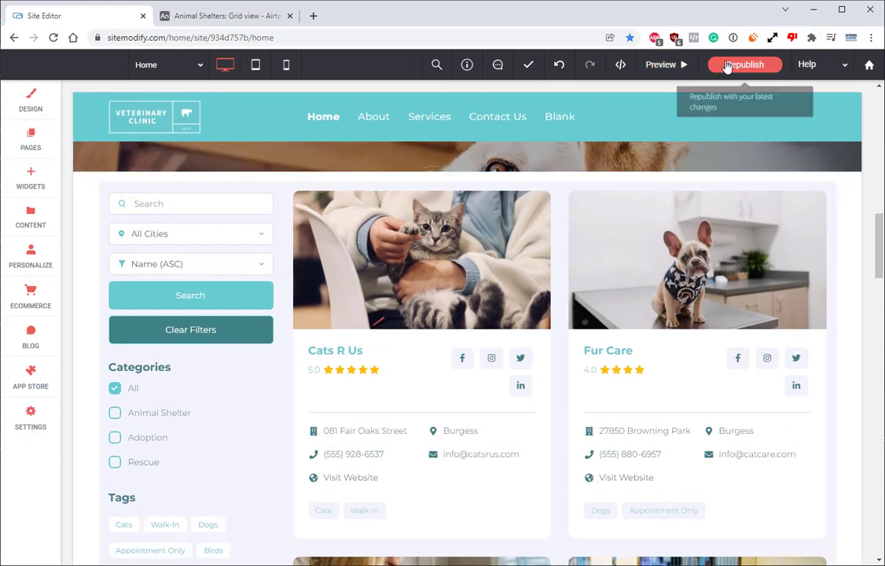
# - Republish the site and open the Cats R Us and Doc Ruff Ruff dynamic shelter pages on the live site
pyautogui.click(745, 65)
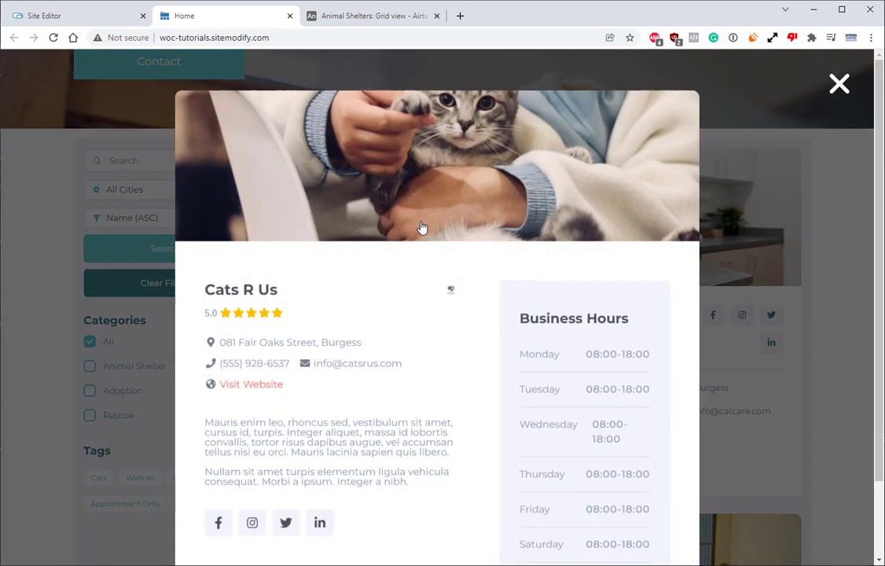
pyautogui.moveTo(251, 384)
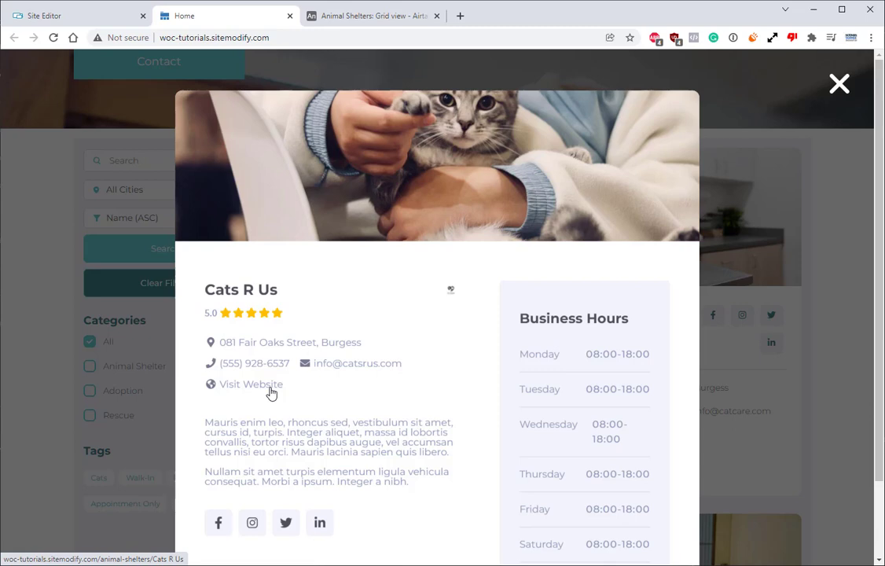
pyautogui.click(252, 383)
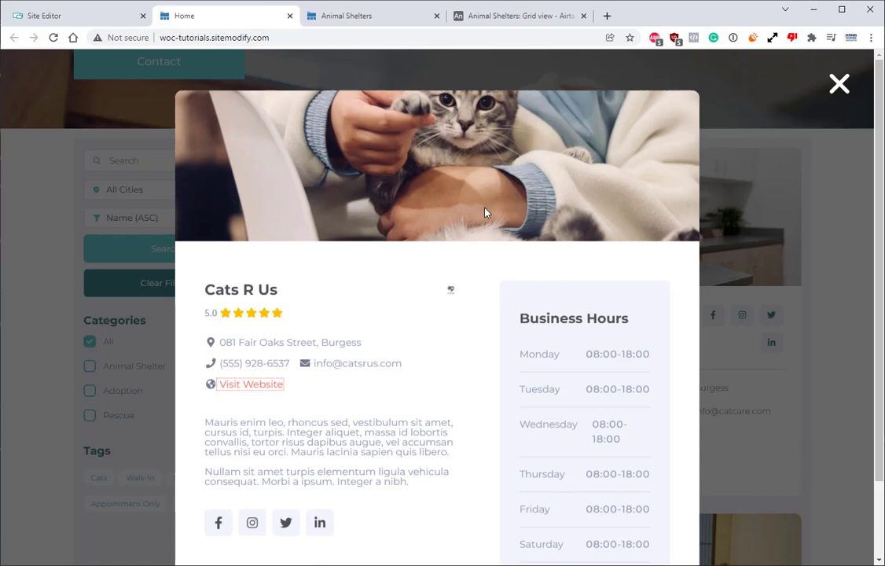
pyautogui.click(839, 83)
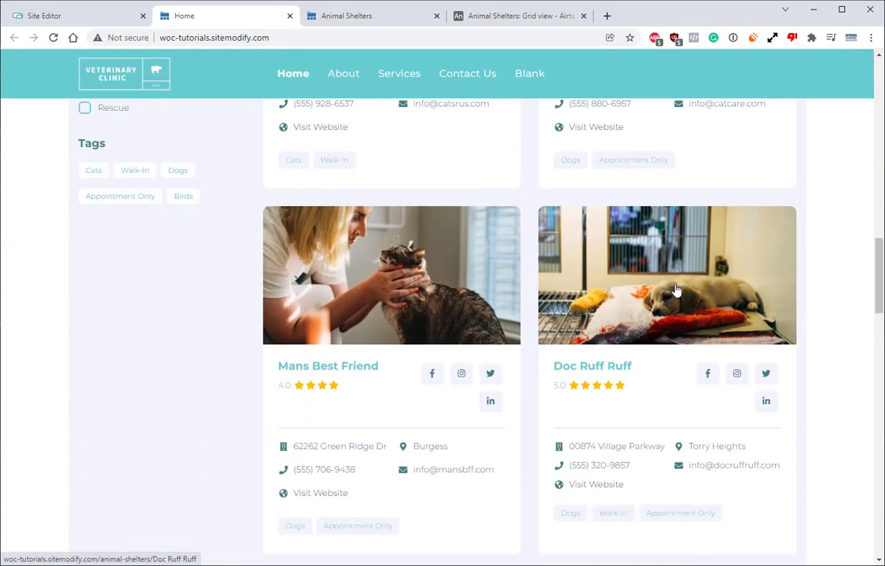
pyautogui.click(667, 273)
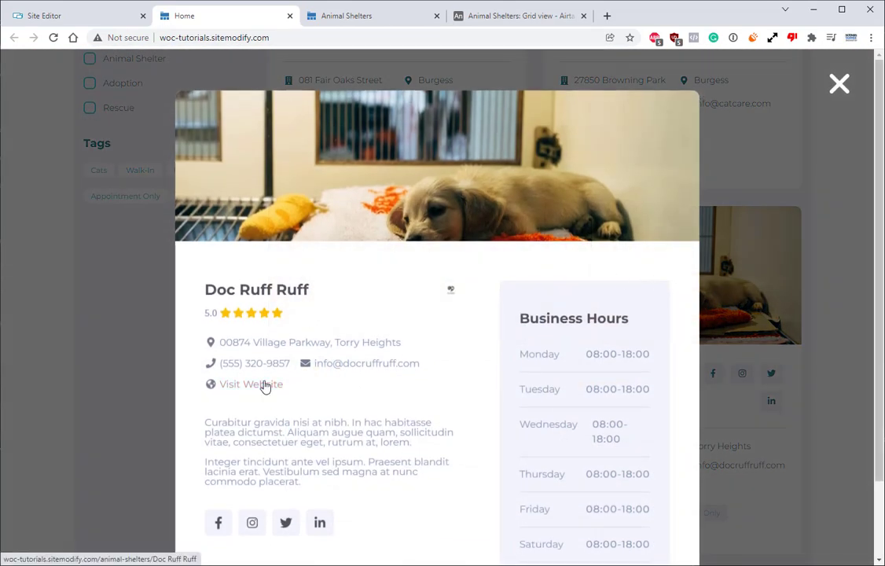
pyautogui.click(251, 383)
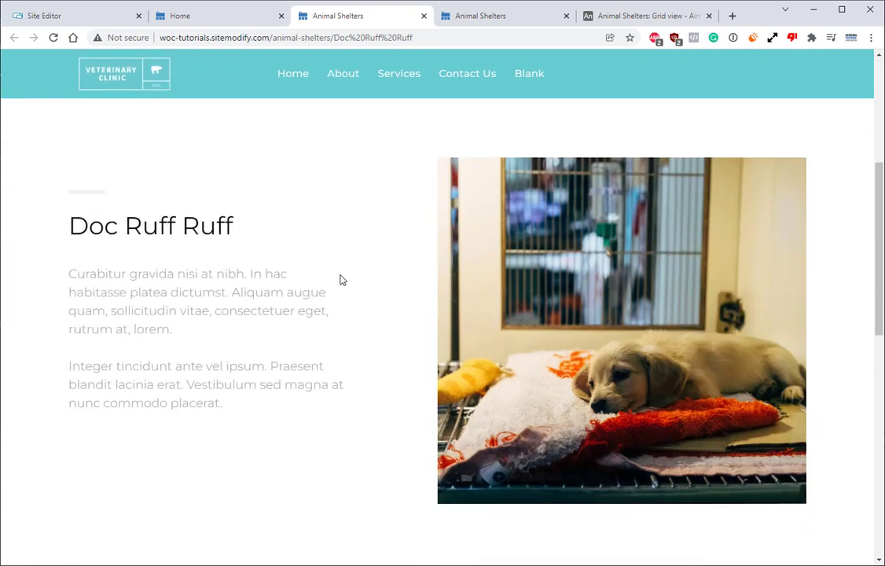
pyautogui.moveTo(350, 277)
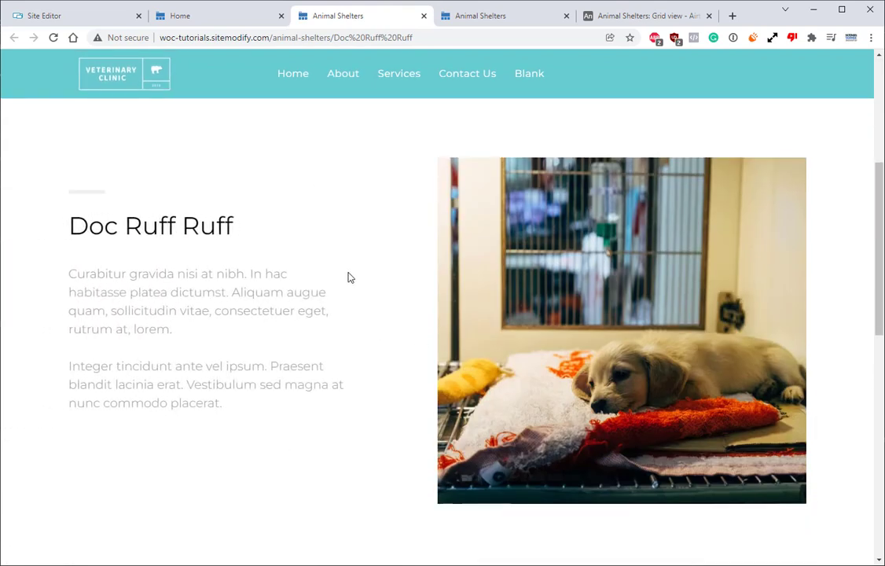
pyautogui.moveTo(292, 79)
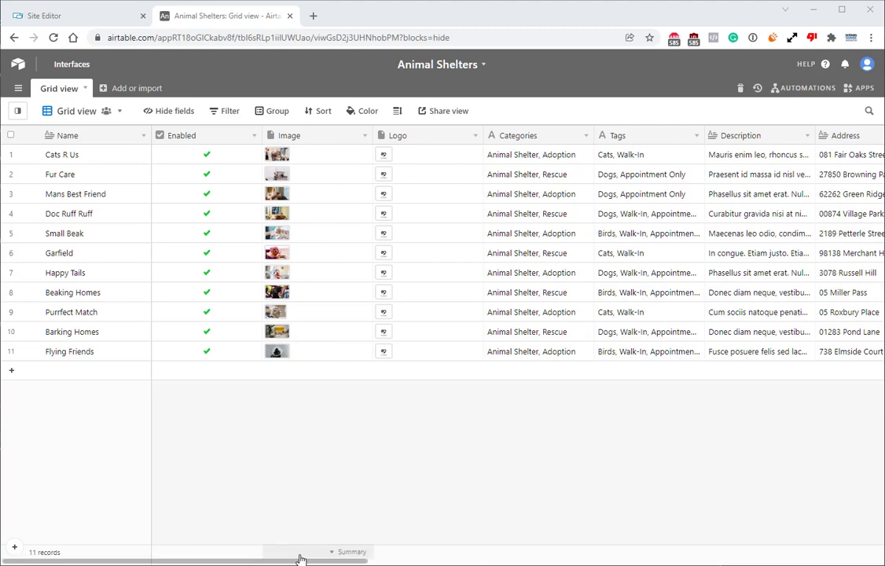
# - Add Attachment, Single line text and Long text fields for the animal photo, name and information
pyautogui.hscroll(3)
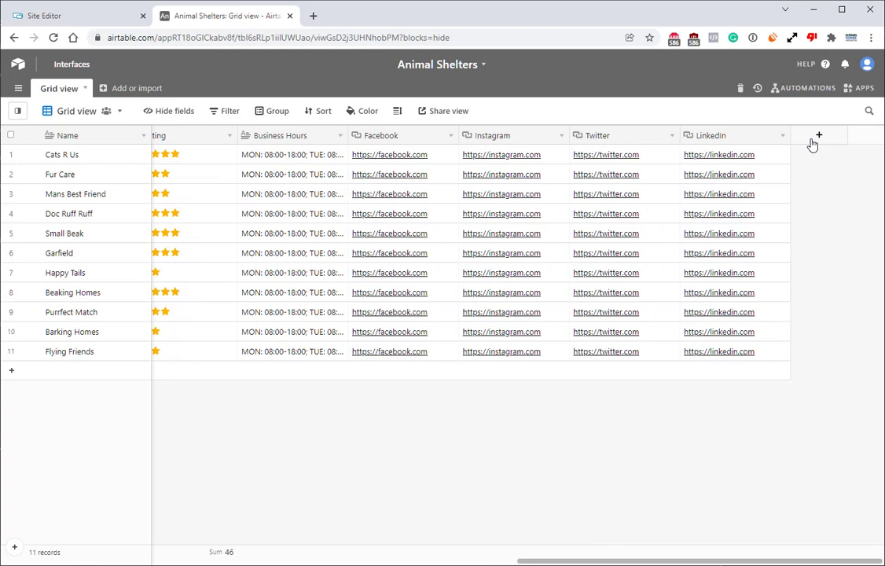
pyautogui.moveTo(819, 136)
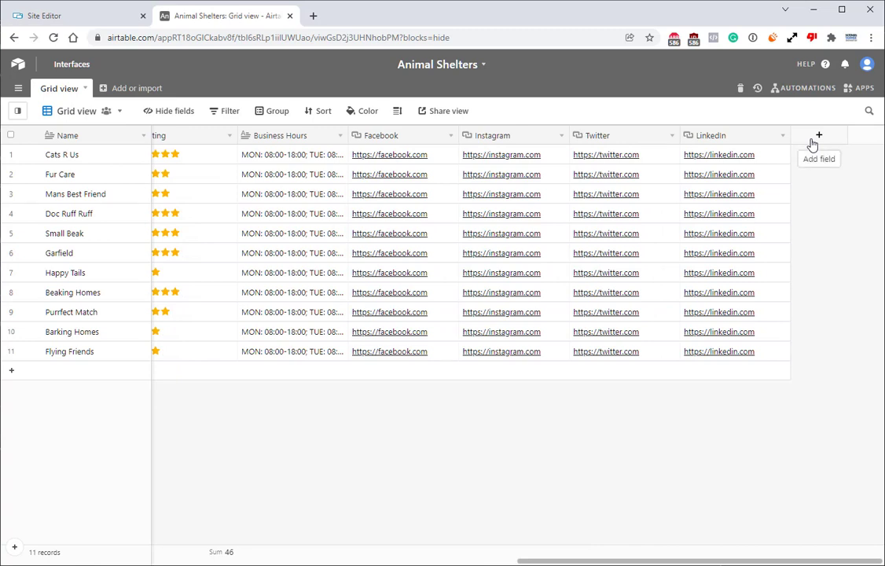
pyautogui.click(818, 135)
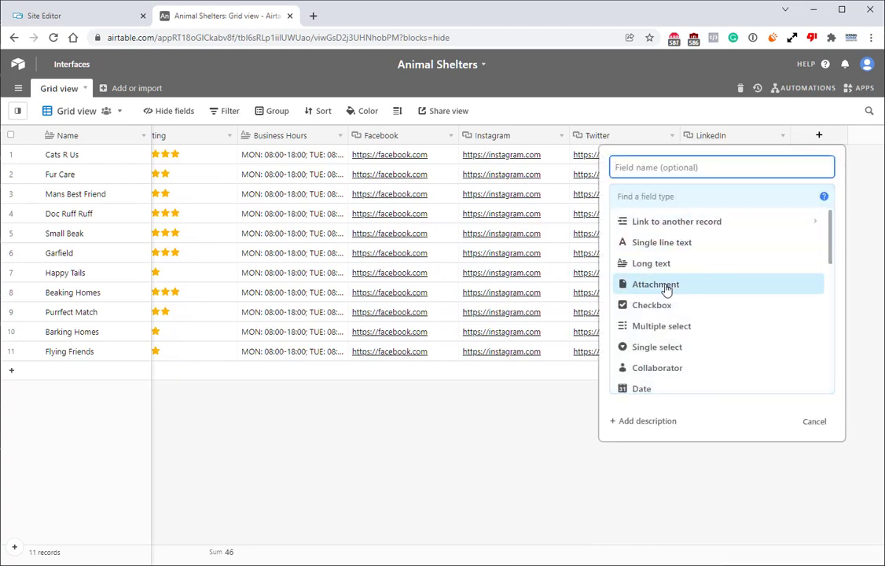
pyautogui.click(655, 283)
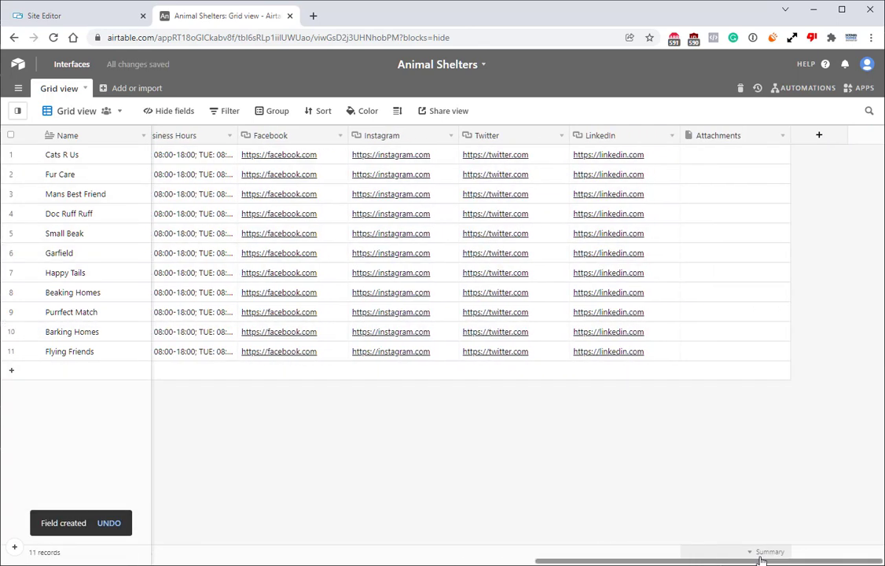
pyautogui.click(817, 135)
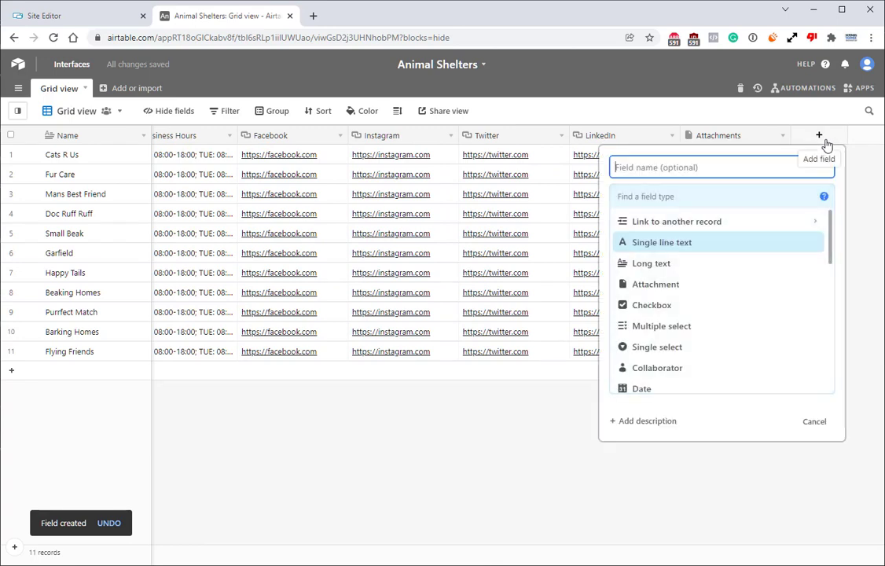
pyautogui.click(660, 242)
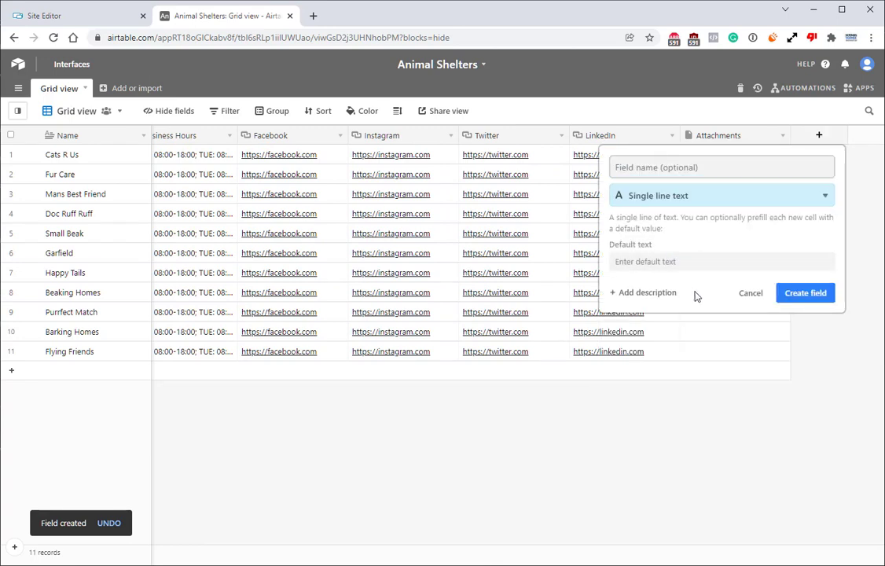
pyautogui.click(805, 292)
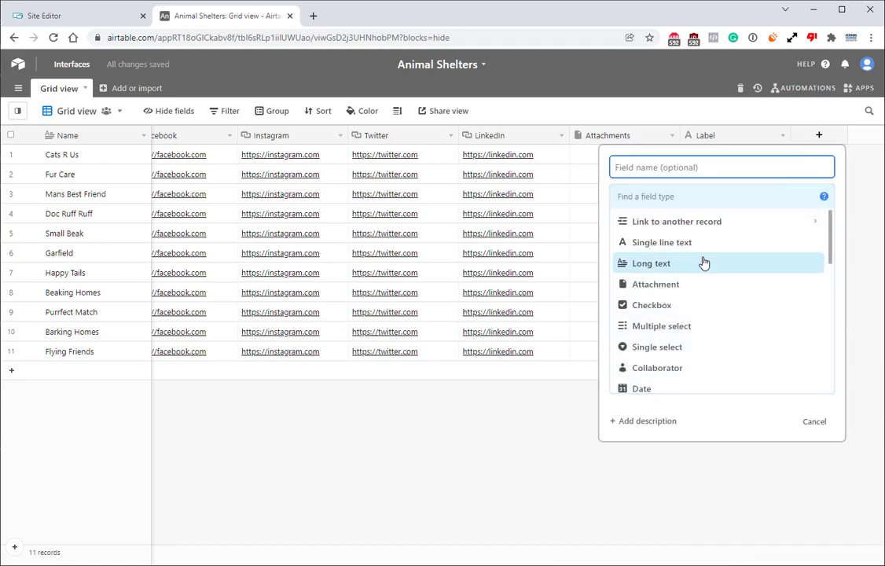
pyautogui.click(651, 262)
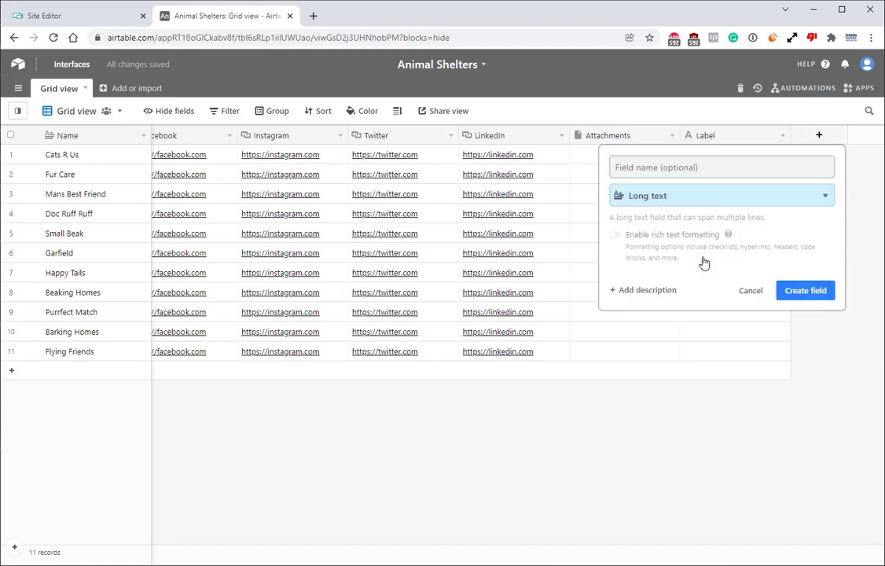
pyautogui.click(805, 289)
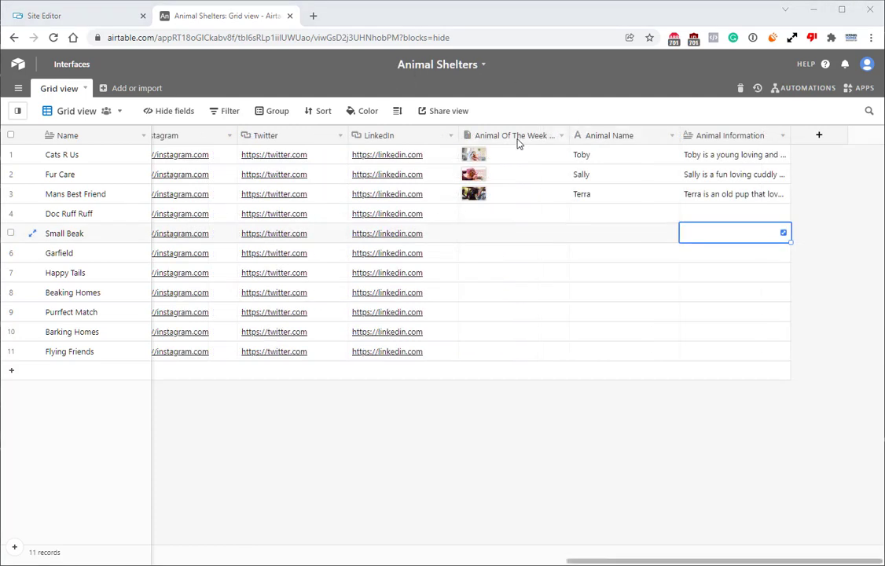
# - Check the Animal Of The Week Photo field is an attachment type, then return to the Site Editor
pyautogui.click(515, 135)
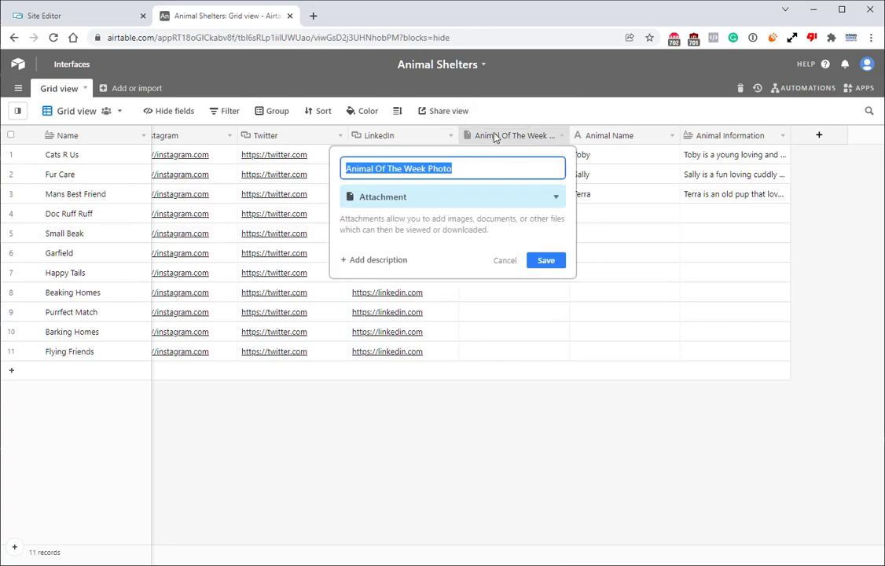
pyautogui.click(545, 261)
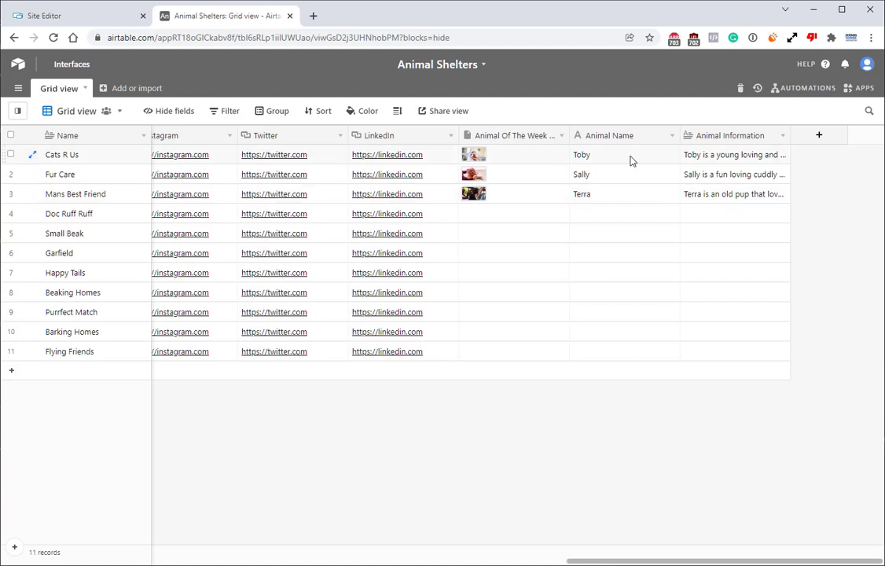
pyautogui.click(732, 154)
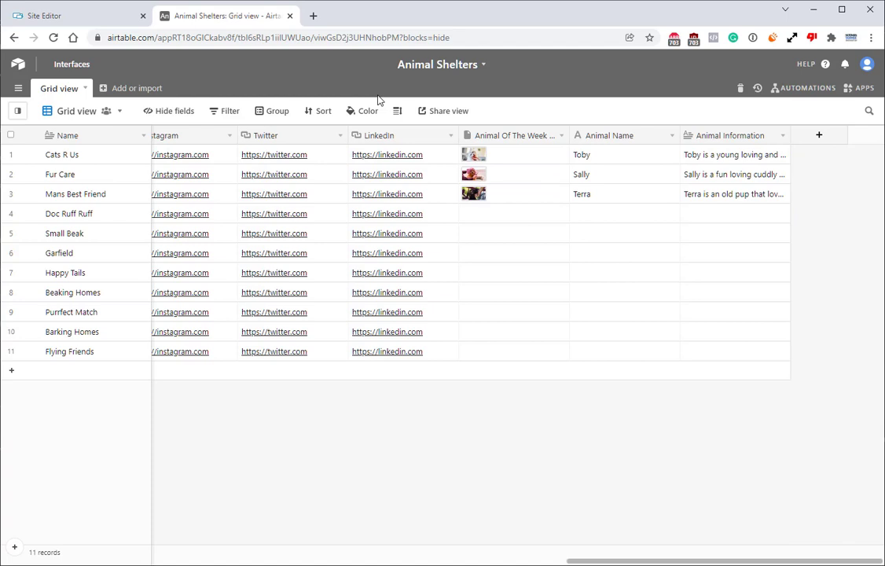
pyautogui.moveTo(415, 69)
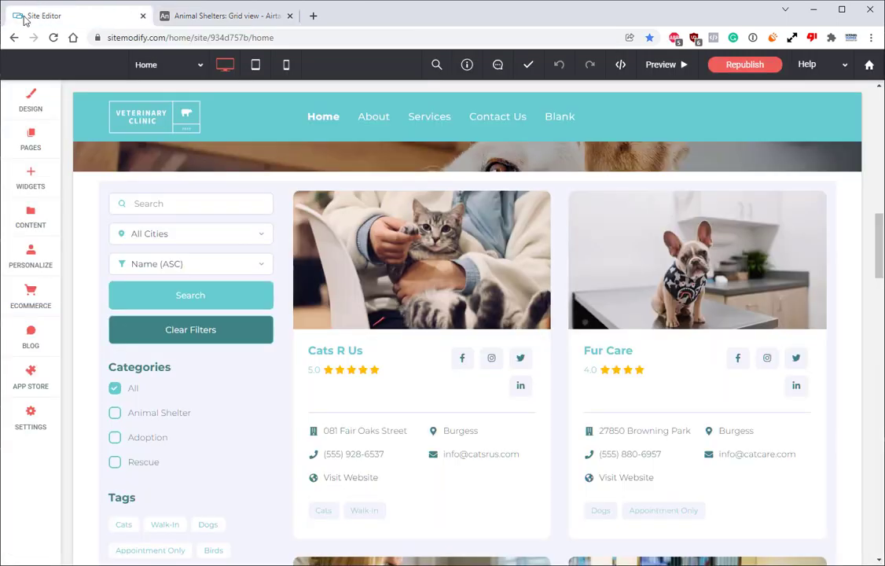
# - Show the Airtable Collection's field list in the content library, down to Email Address
pyautogui.click(32, 216)
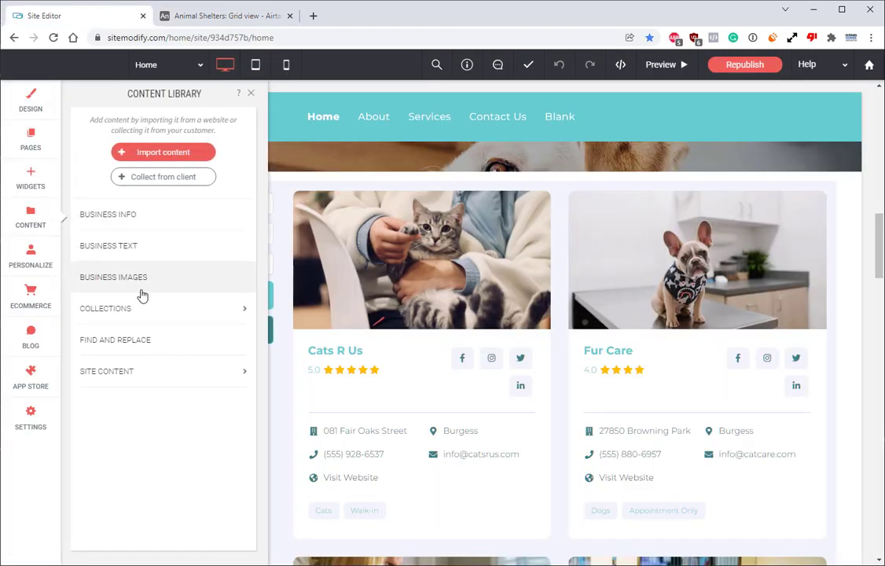
pyautogui.click(106, 306)
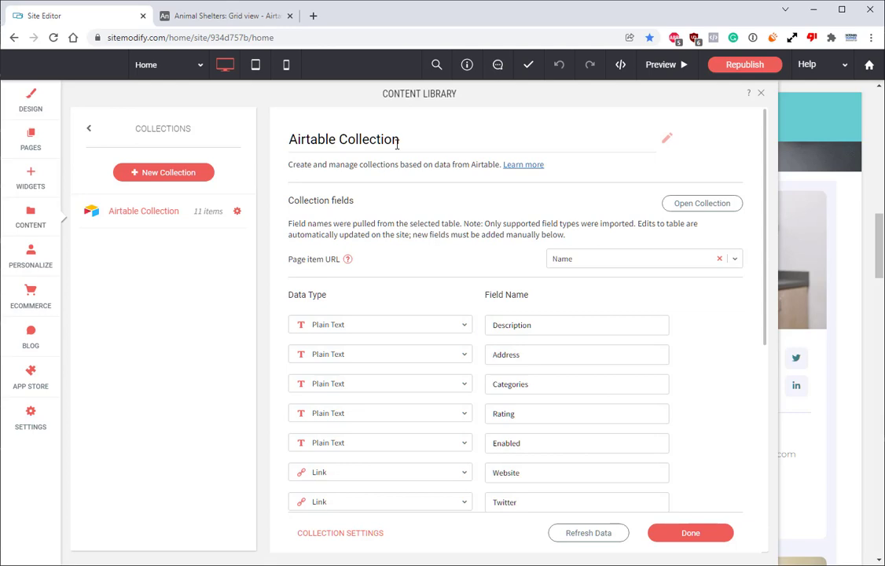
pyautogui.scroll(-3)
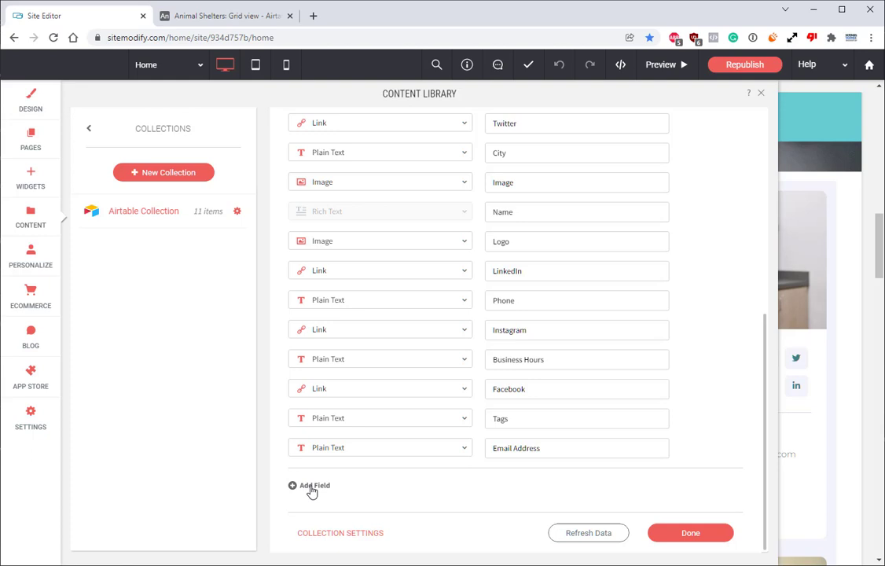
# - Add an Animal Of The Week Photo field of Image type to the collection
pyautogui.click(311, 484)
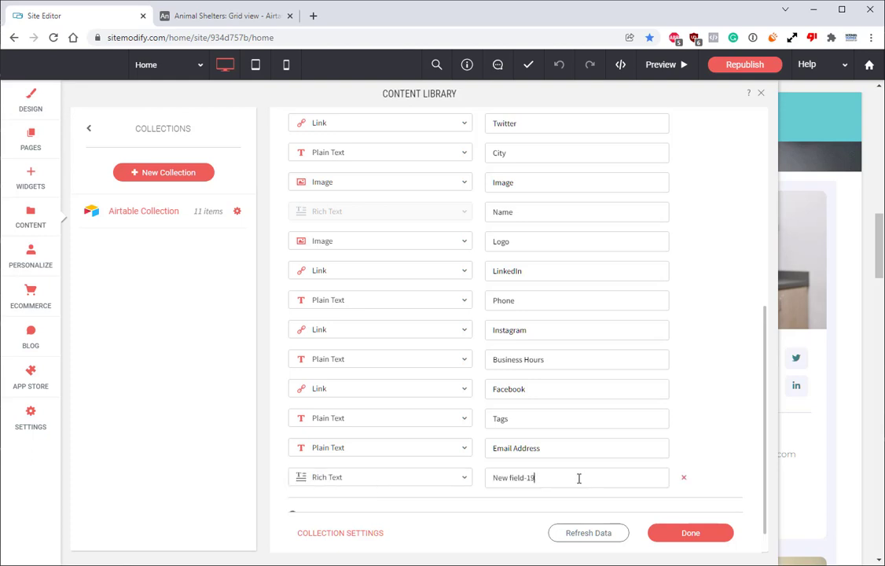
pyautogui.write('Animal Of The Week Photo')
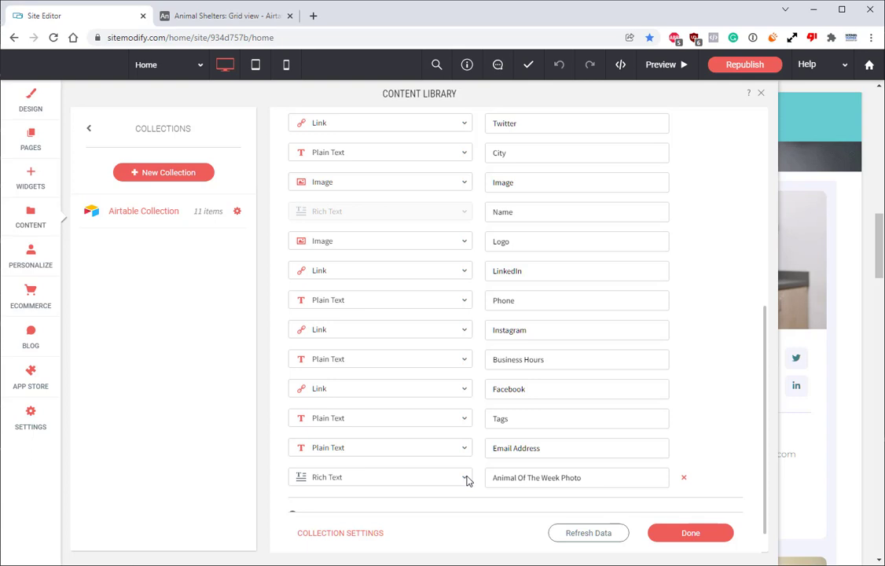
pyautogui.click(463, 477)
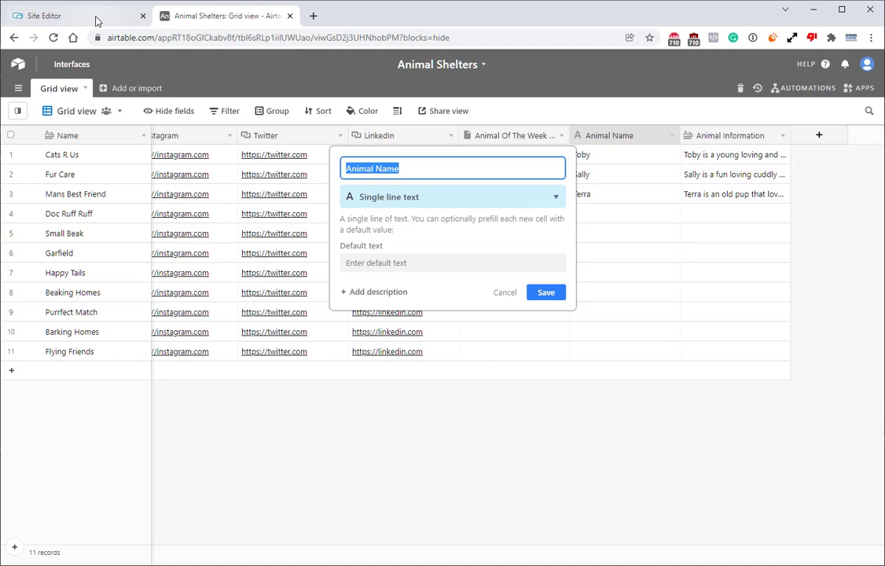
pyautogui.click(47, 16)
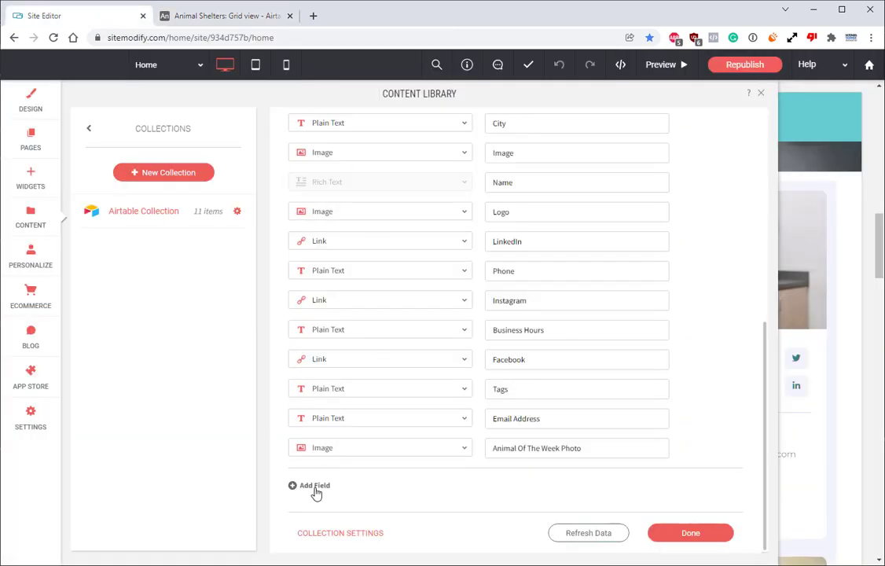
# - Add plain-text Animal Name and Animal Information fields and refresh the collection data
pyautogui.click(312, 485)
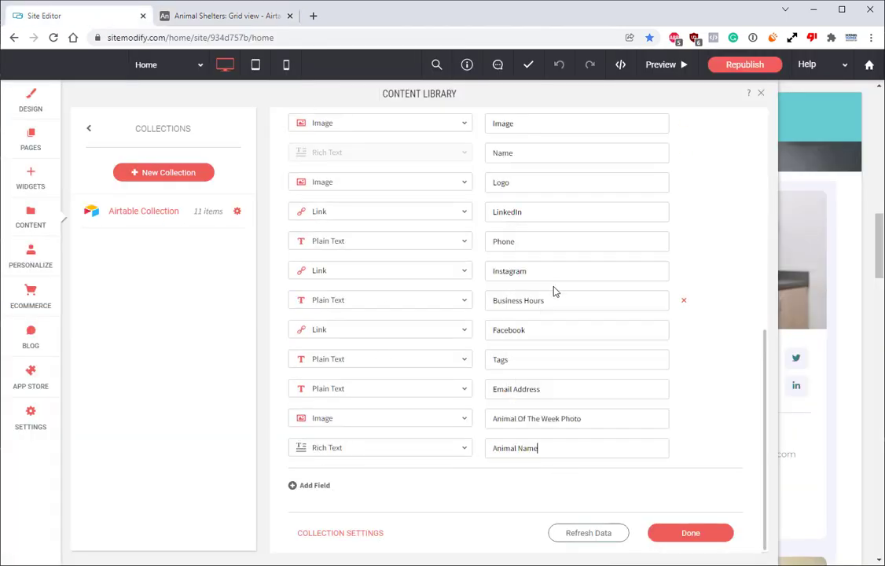
pyautogui.click(380, 447)
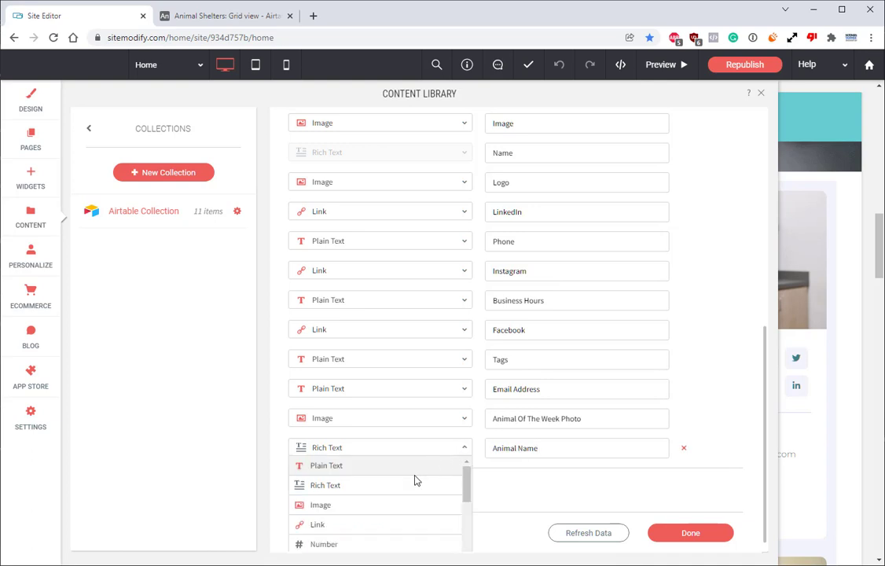
pyautogui.click(327, 466)
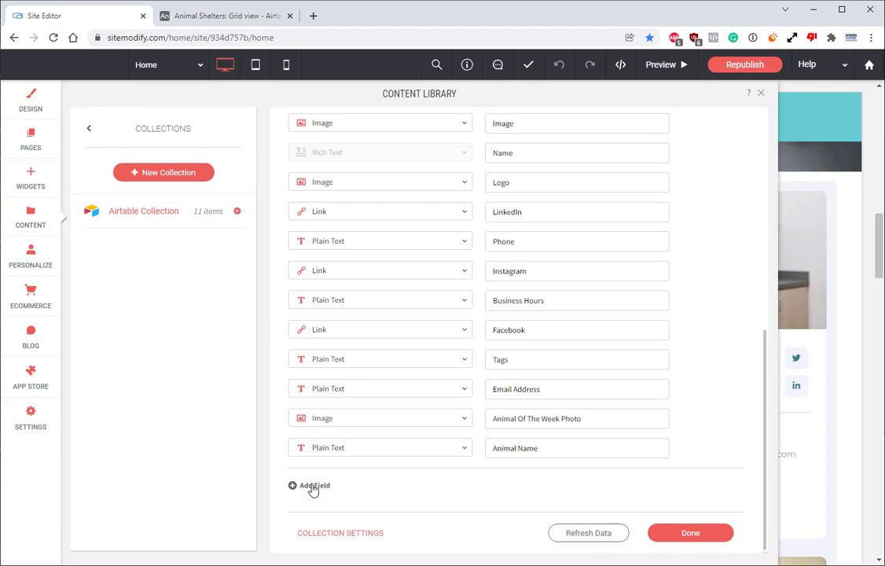
pyautogui.rightClick(511, 446)
pyautogui.write('Animal Information')
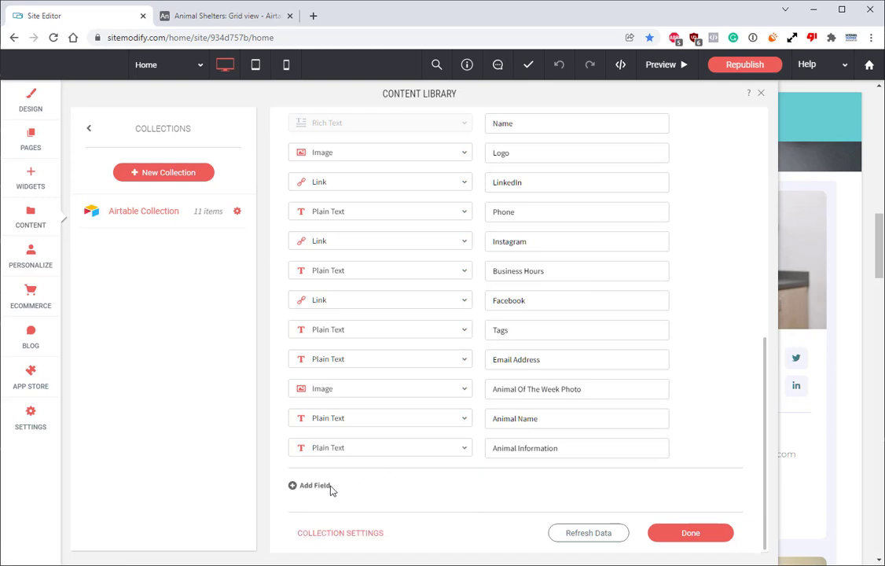
pyautogui.moveTo(572, 540)
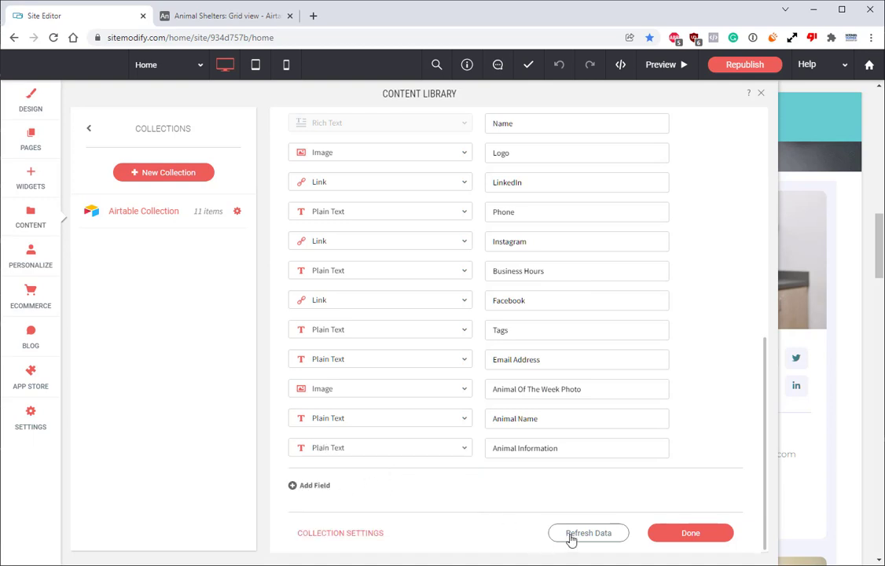
pyautogui.click(588, 533)
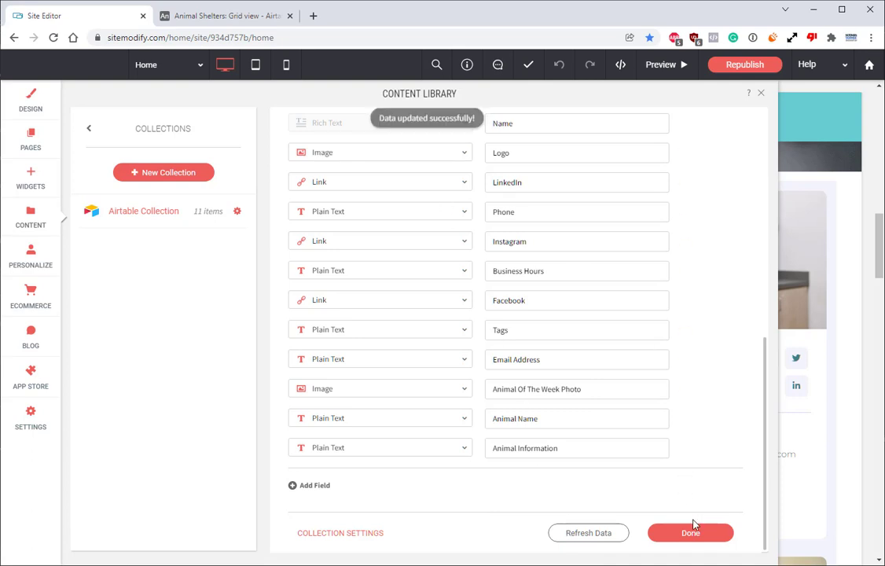
pyautogui.click(690, 532)
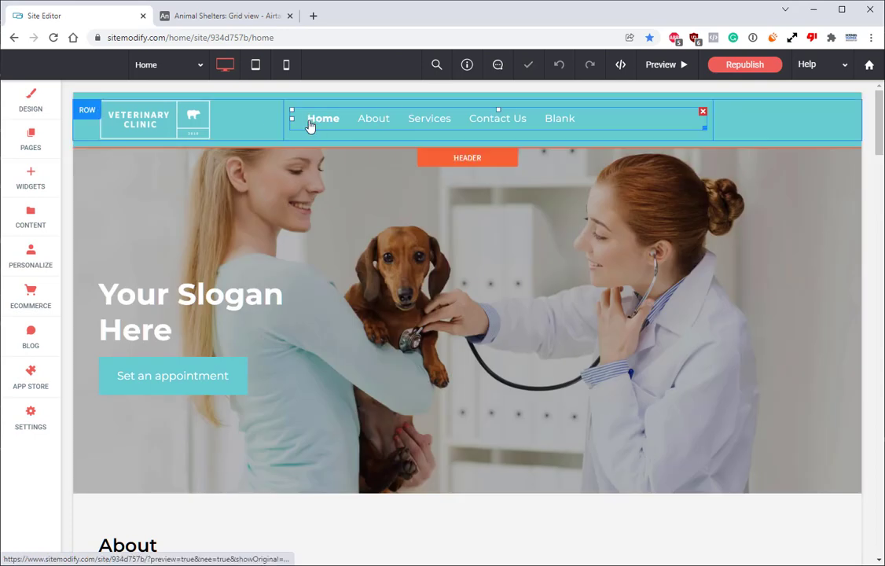
# - Add an empty Image widget in a new row below the Cats R Us section on the Animal Shelters item page
pyautogui.click(31, 146)
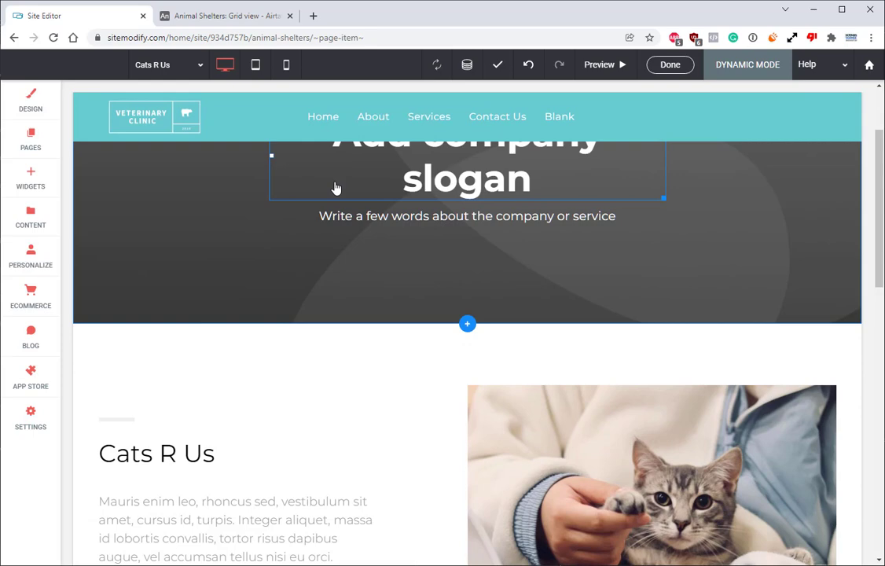
pyautogui.scroll(-3)
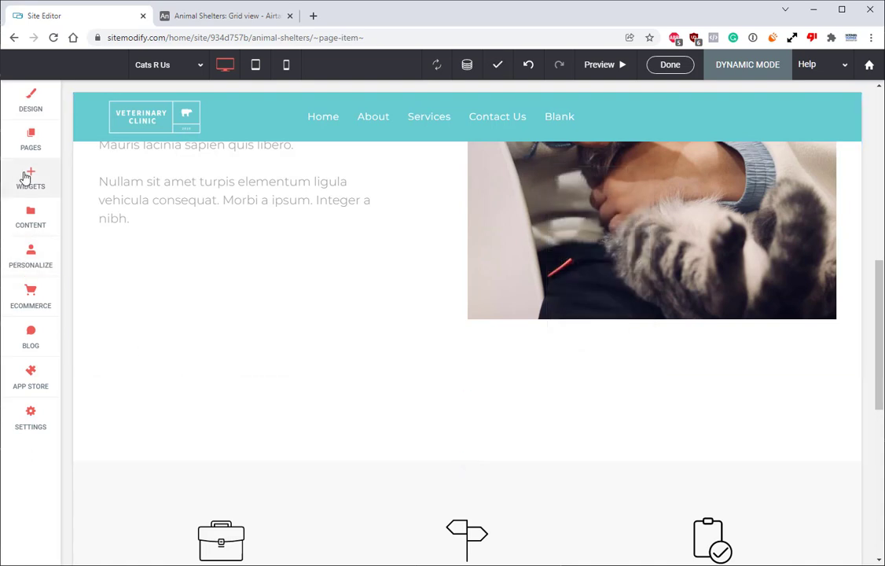
pyautogui.click(30, 178)
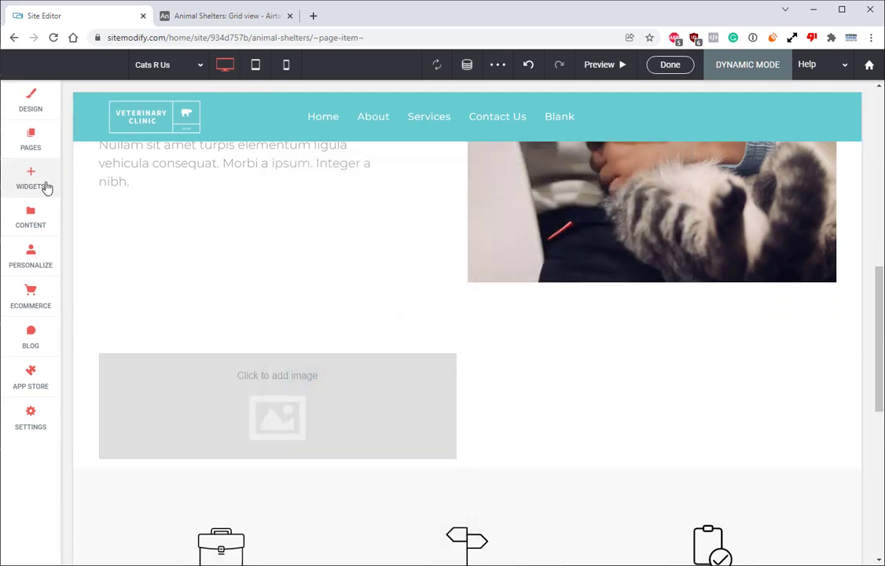
pyautogui.click(30, 176)
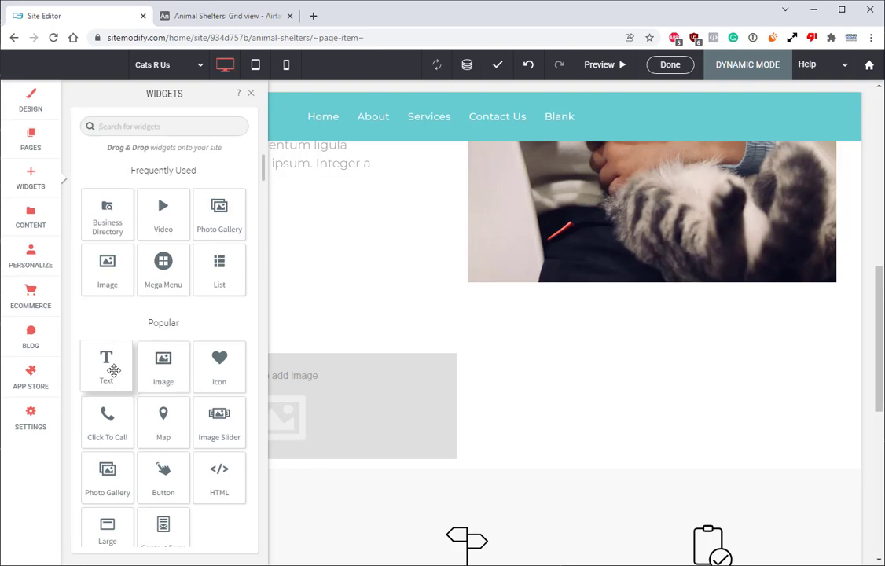
pyautogui.moveTo(107, 364); pyautogui.dragTo(570, 440)
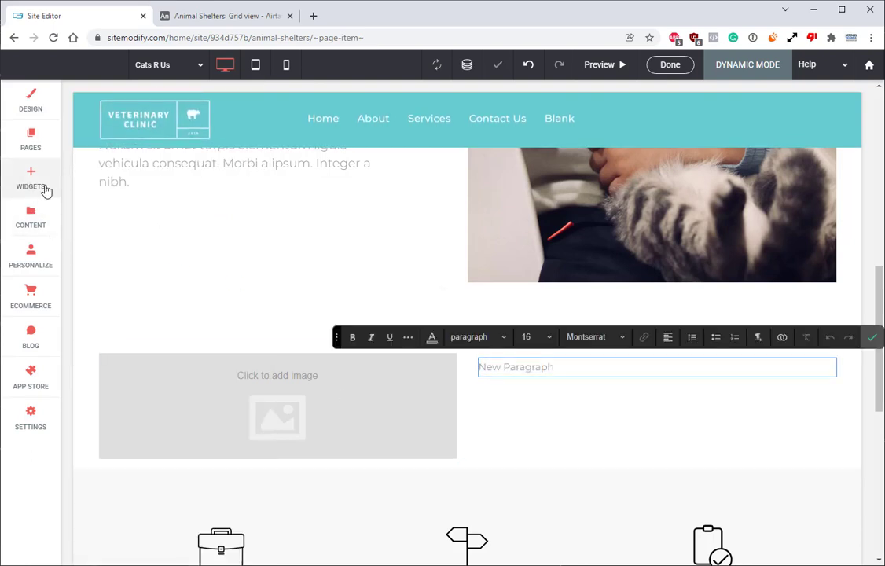
# - Connect the image to the collection photo field and the title text to Animal Name
pyautogui.click(31, 176)
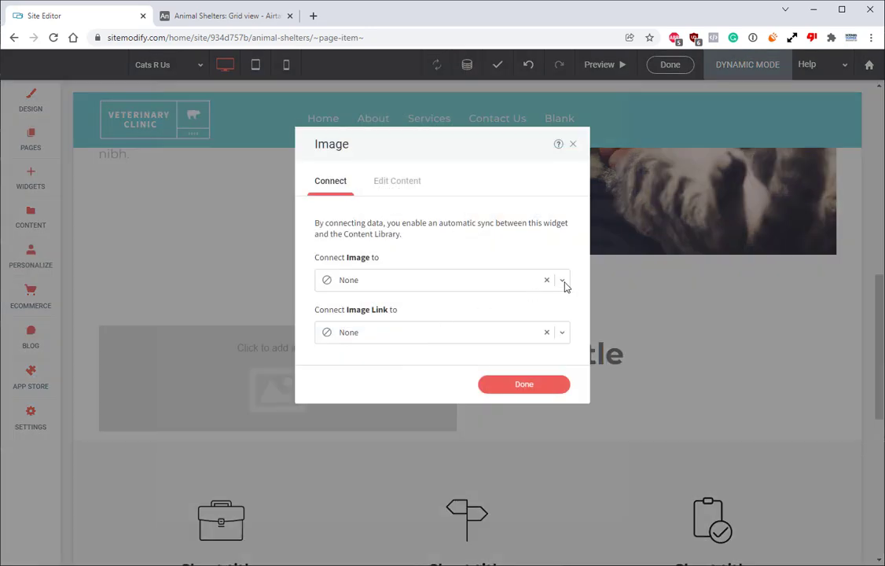
pyautogui.click(562, 279)
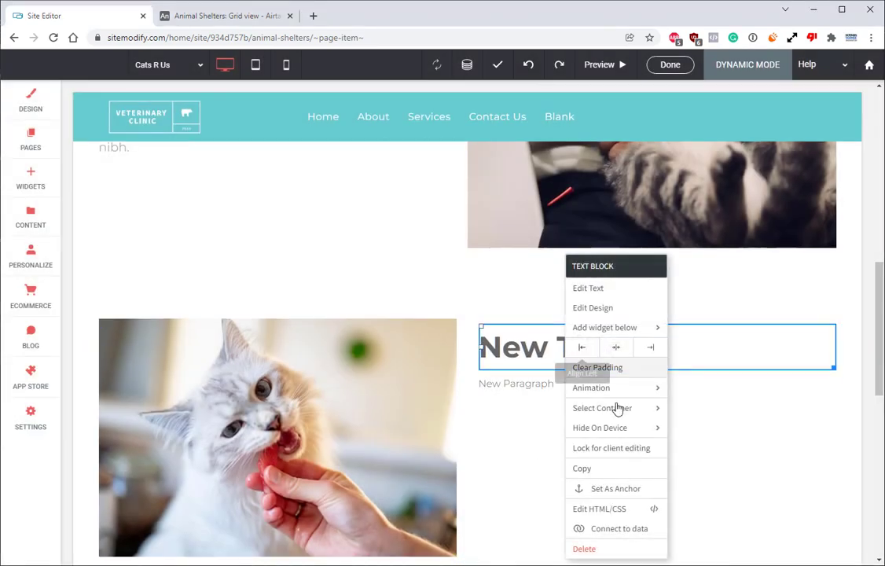
pyautogui.click(620, 528)
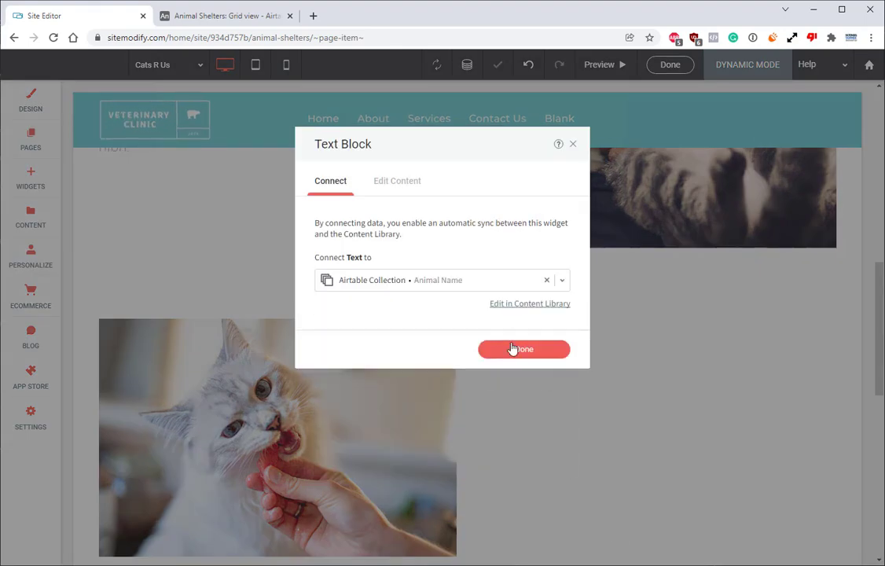
pyautogui.click(523, 349)
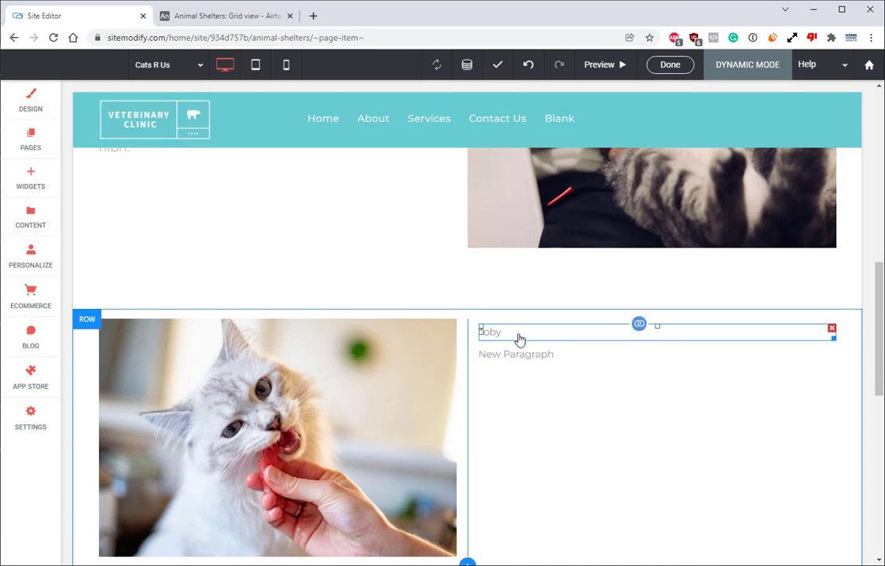
# - Connect the paragraph under the name to the Animal Information field
pyautogui.click(516, 353)
pyautogui.write('Animal')
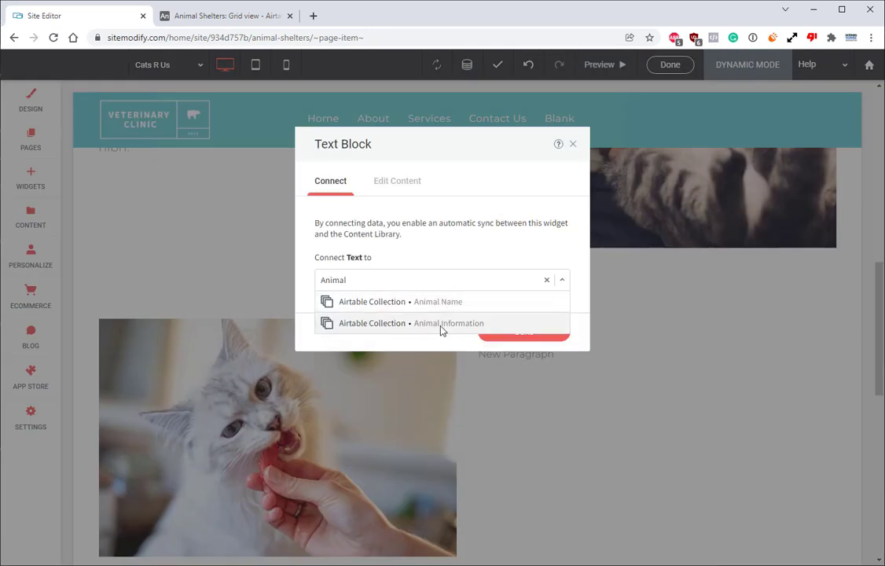
pyautogui.click(450, 324)
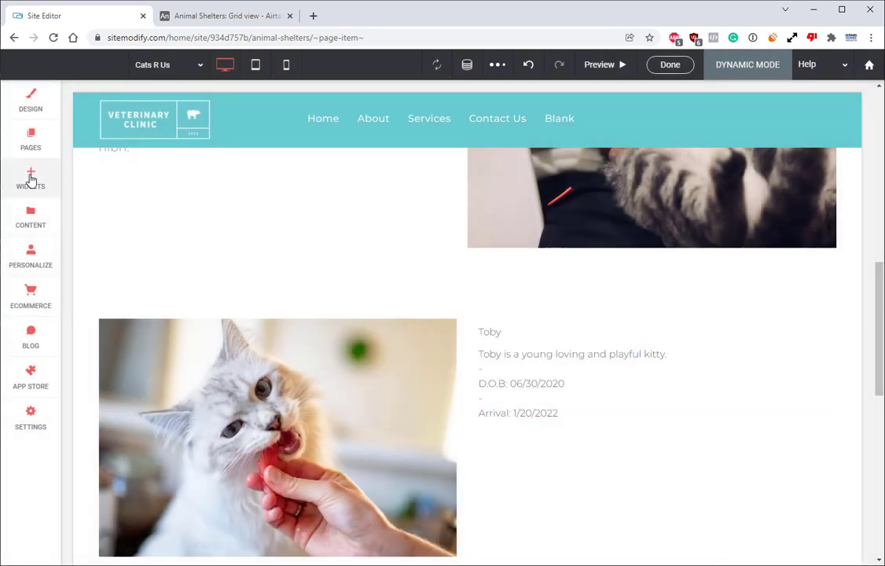
# - Add an h1 heading reading 'Animal Of The Week' above Toby's details
pyautogui.click(30, 176)
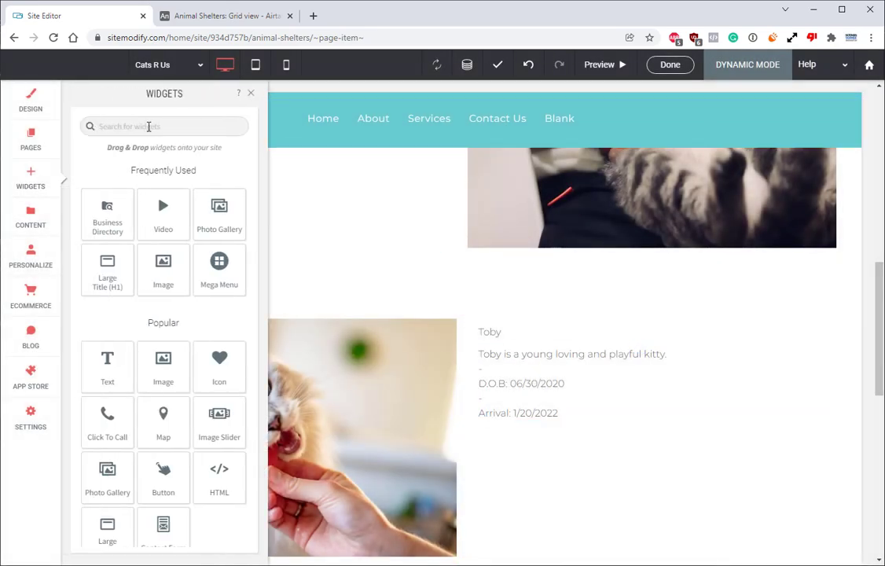
pyautogui.write('h1')
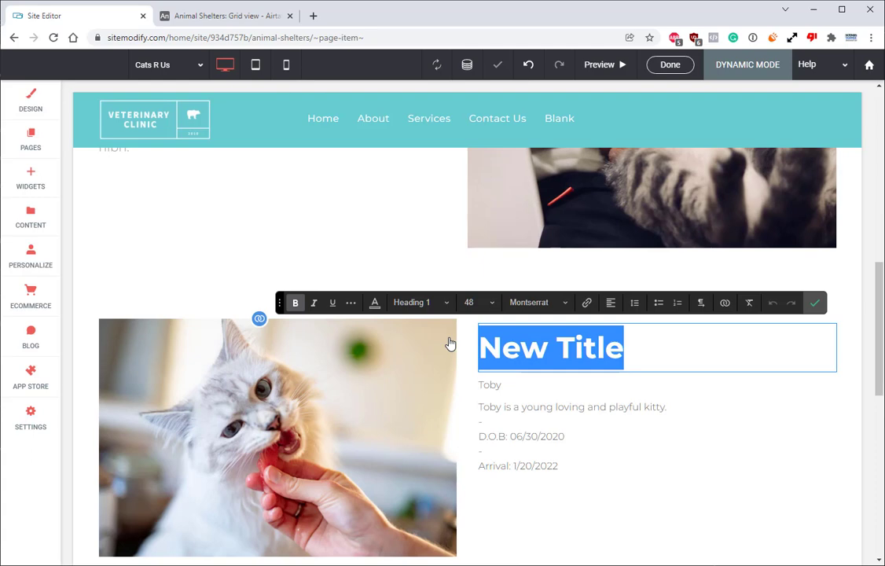
pyautogui.write('Animal Of T')
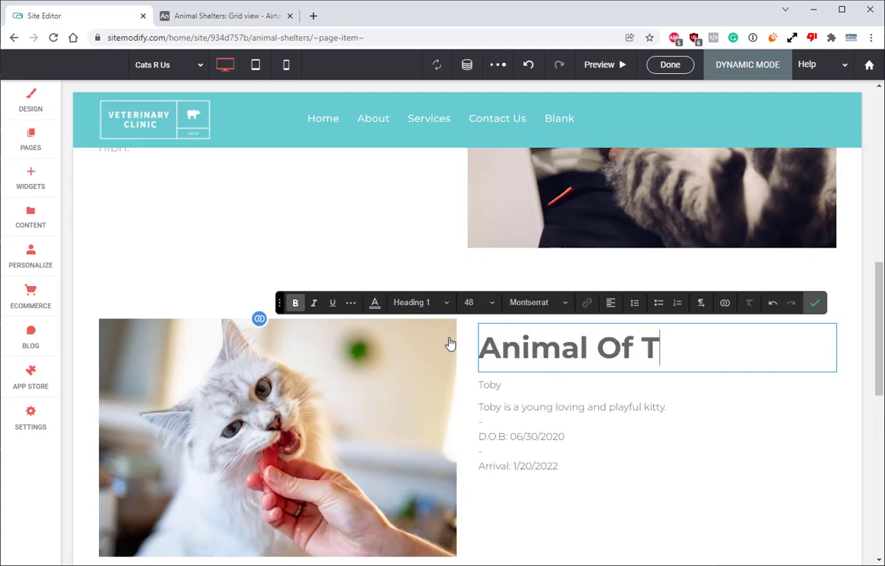
pyautogui.write('he Week')
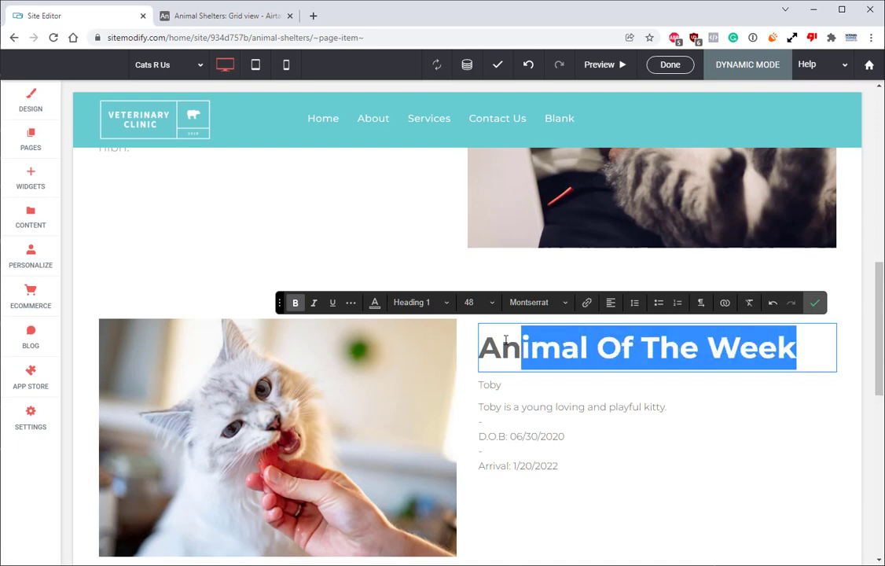
pyautogui.click(376, 302)
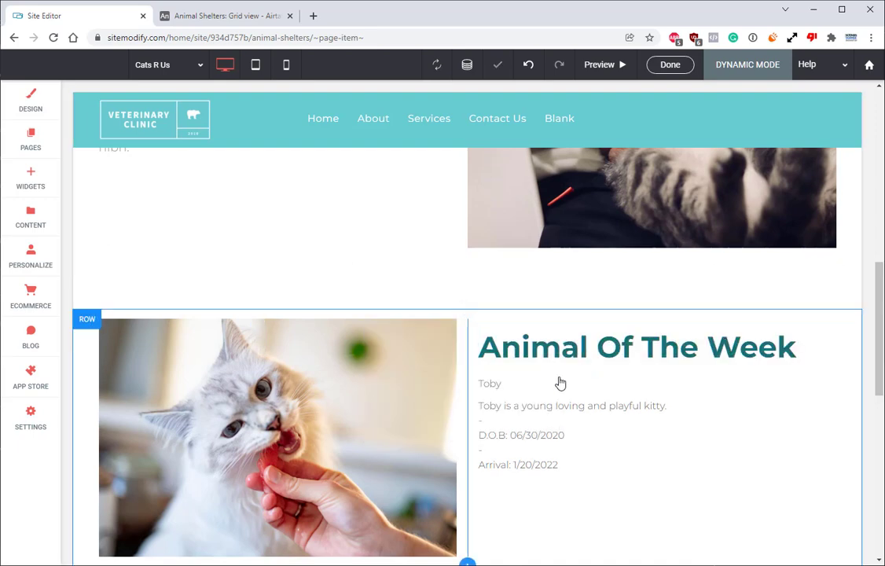
# - Set the Toby name text's font size to 25 via Edit Design
pyautogui.rightClick(490, 384)
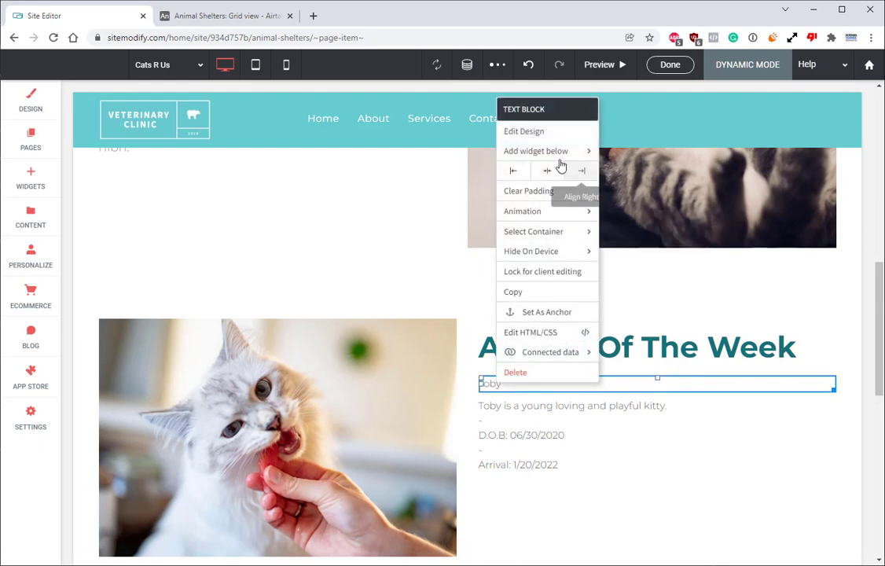
pyautogui.click(523, 132)
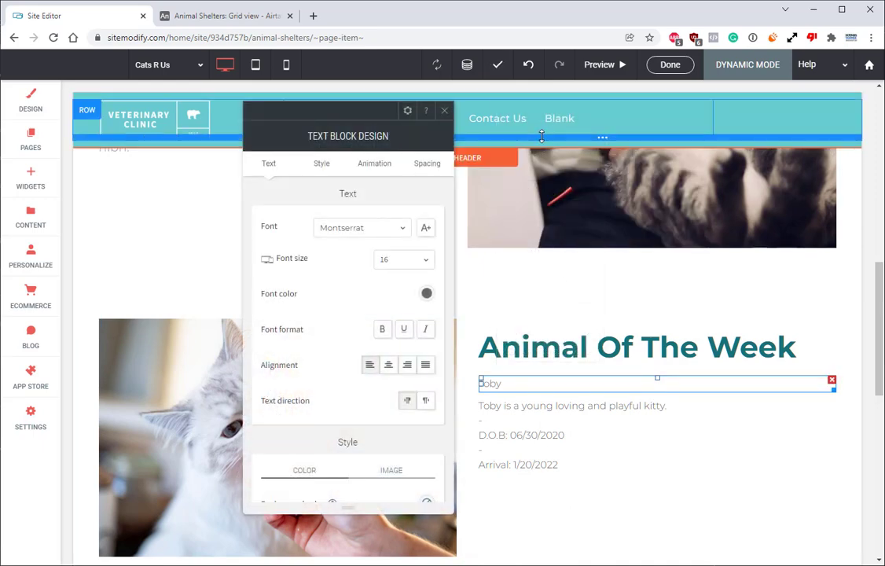
pyautogui.click(403, 259)
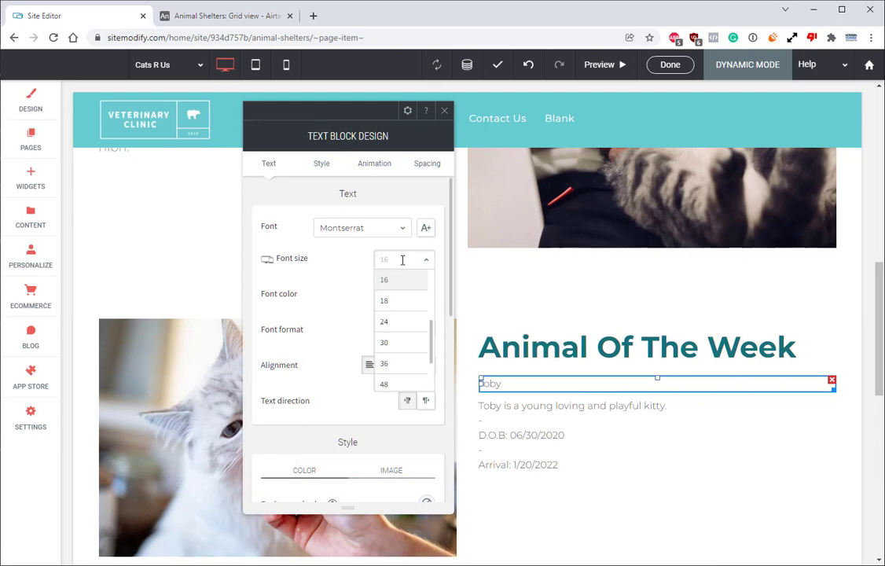
pyautogui.write('25')
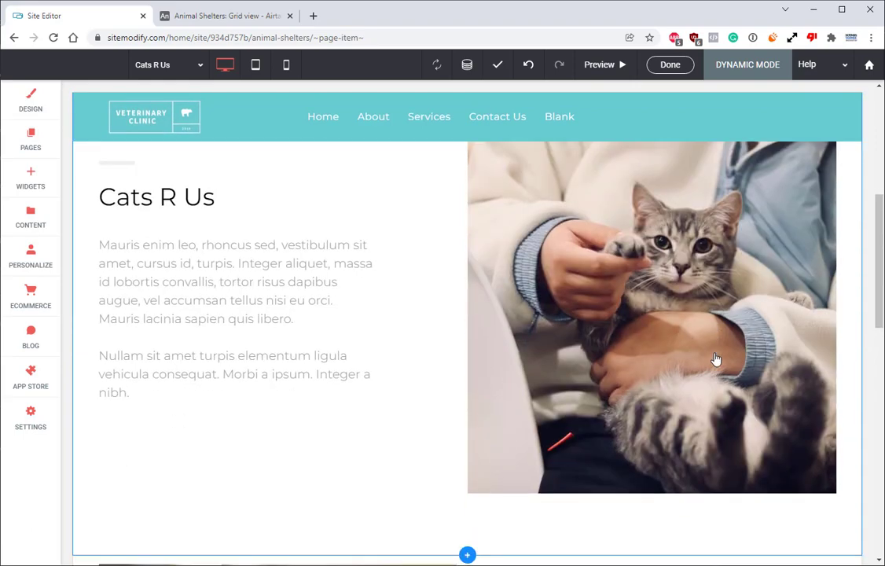
# - Check the Animal Of The Week section and republish the site
pyautogui.scroll(-3)
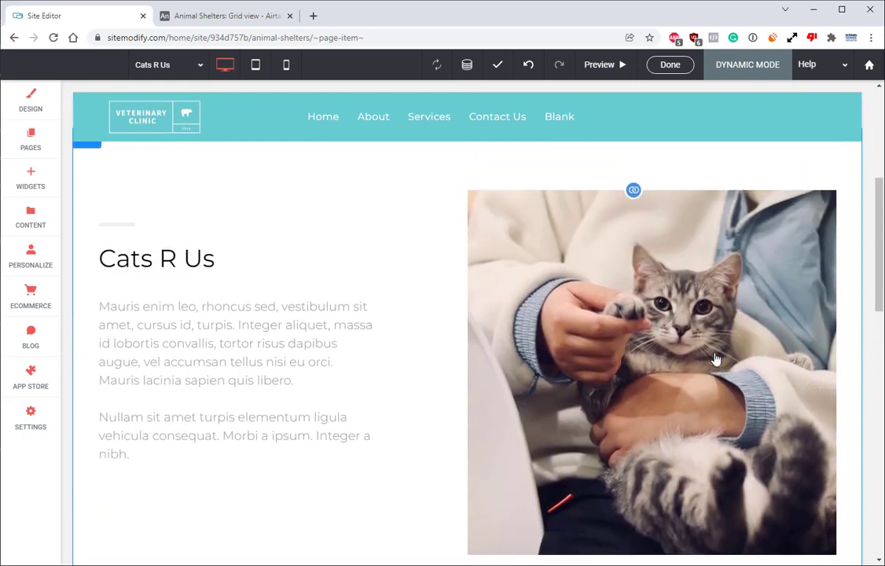
pyautogui.scroll(-3)
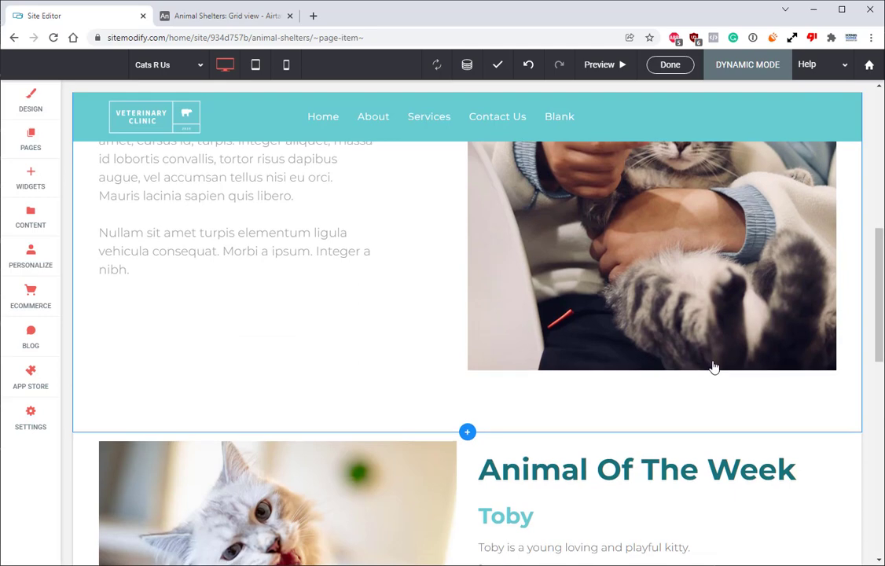
pyautogui.scroll(-3)
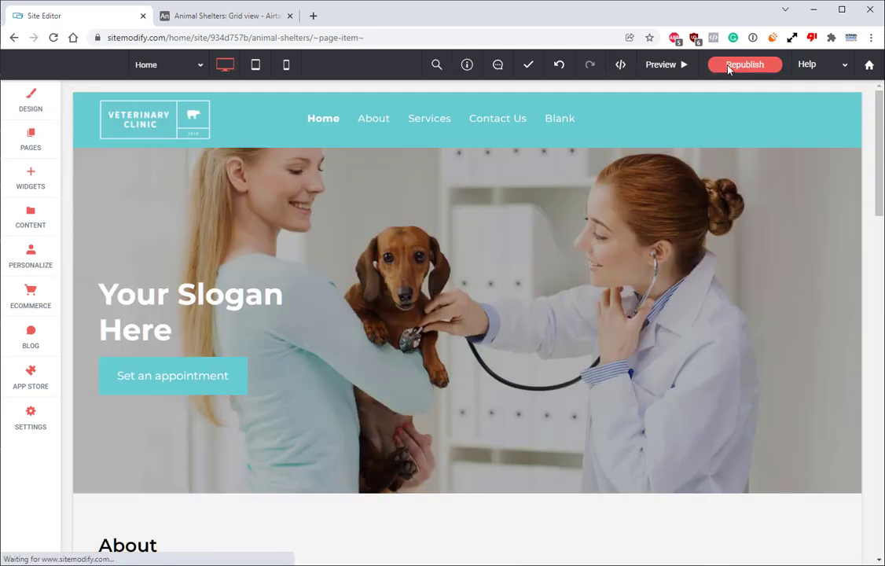
pyautogui.click(743, 64)
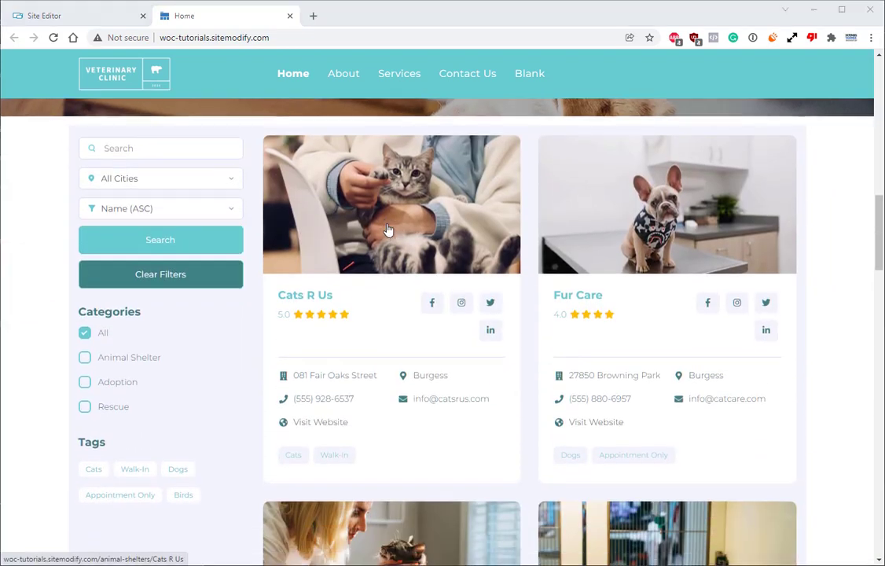
pyautogui.moveTo(173, 291)
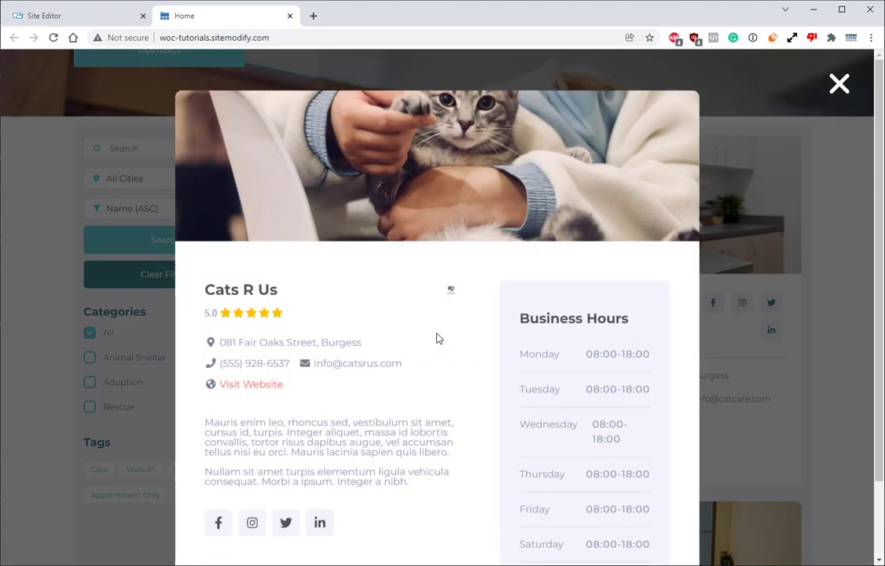
pyautogui.moveTo(431, 339)
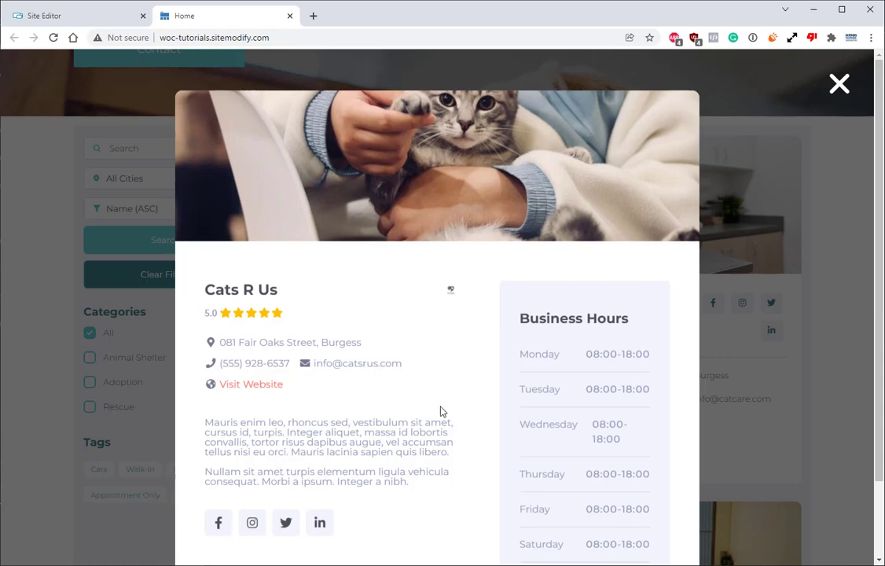
# - View the Cats R Us and Fur Care shelter pages showing Toby and Sally
pyautogui.click(252, 383)
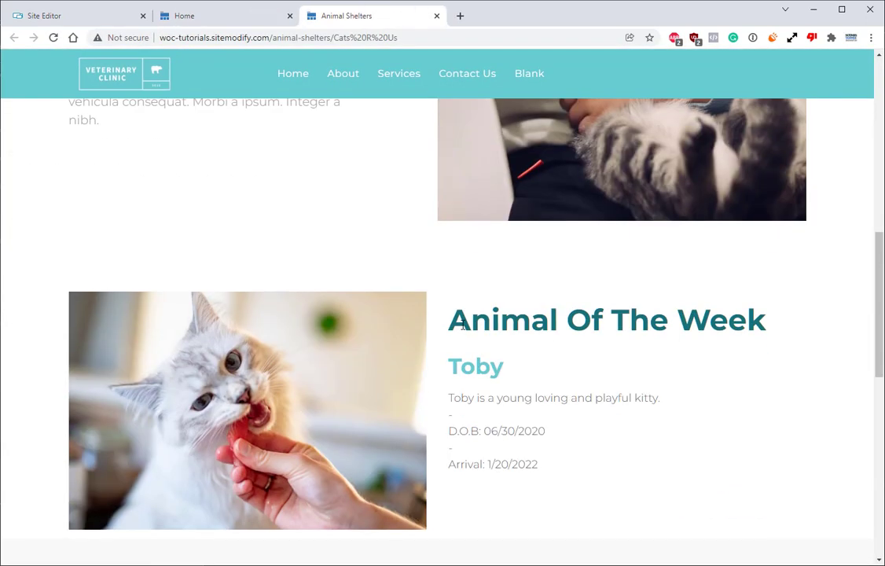
pyautogui.moveTo(418, 431)
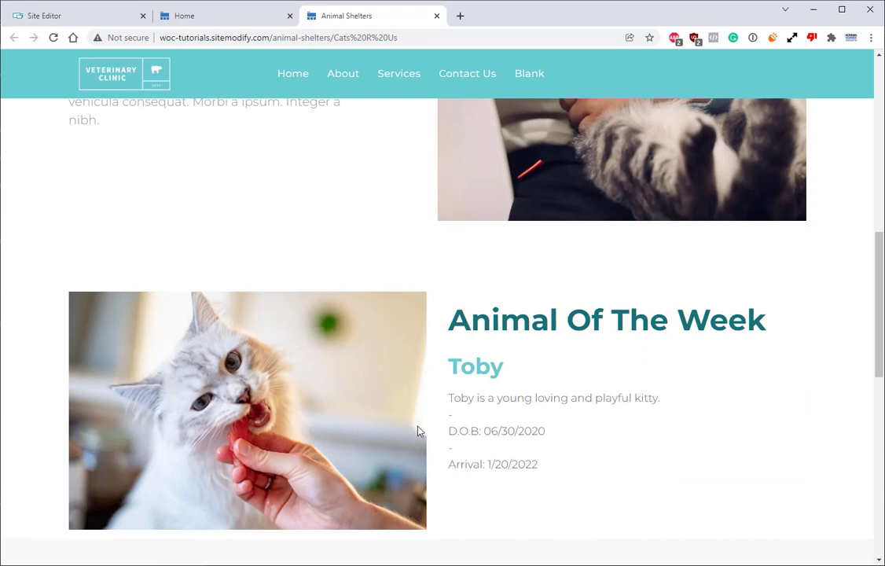
pyautogui.moveTo(421, 421)
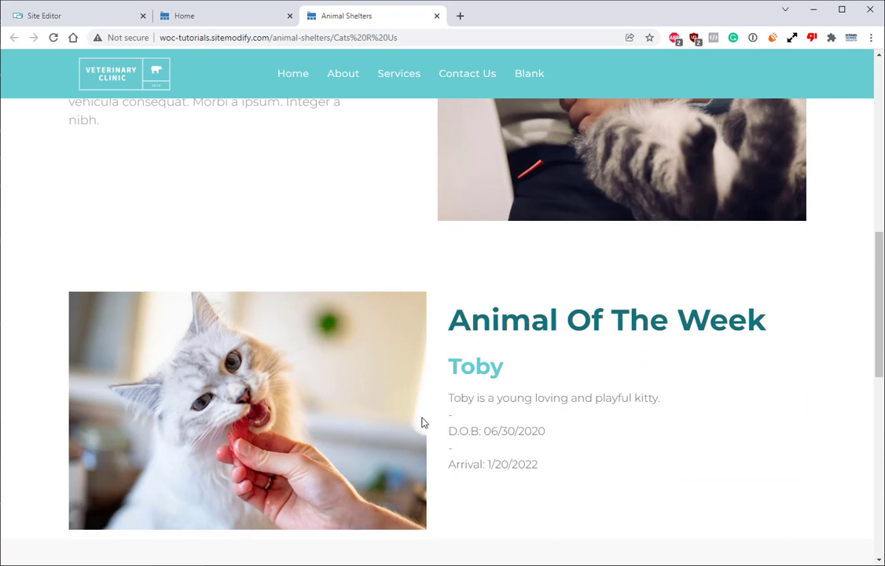
pyautogui.moveTo(333, 377)
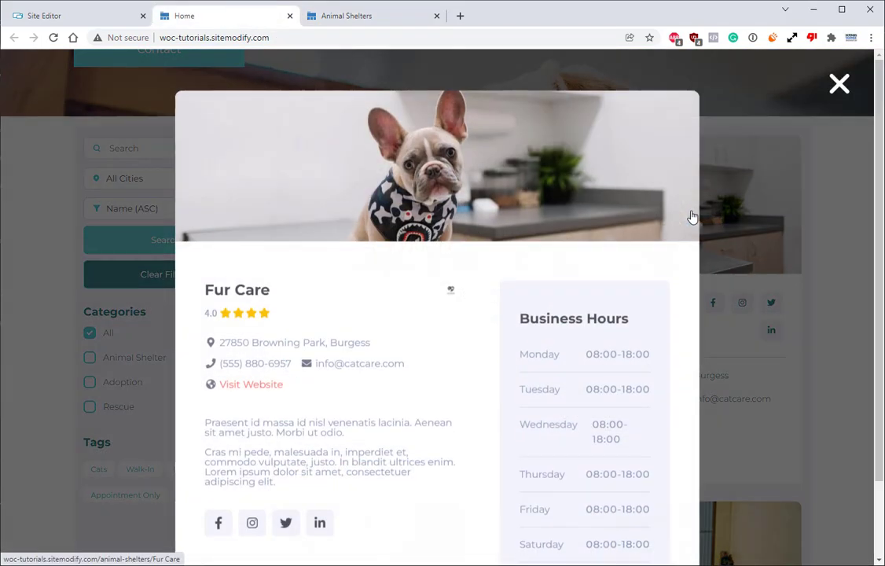
pyautogui.click(252, 383)
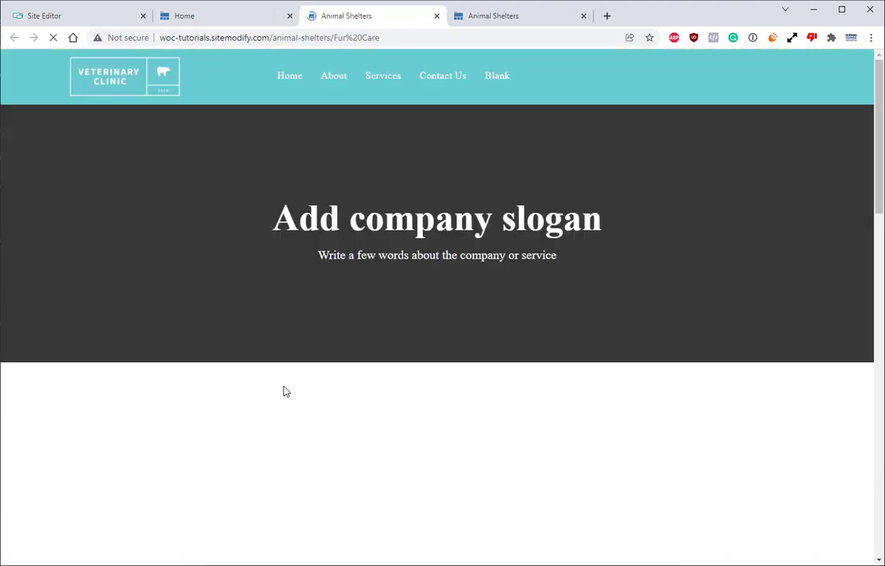
pyautogui.scroll(-3)
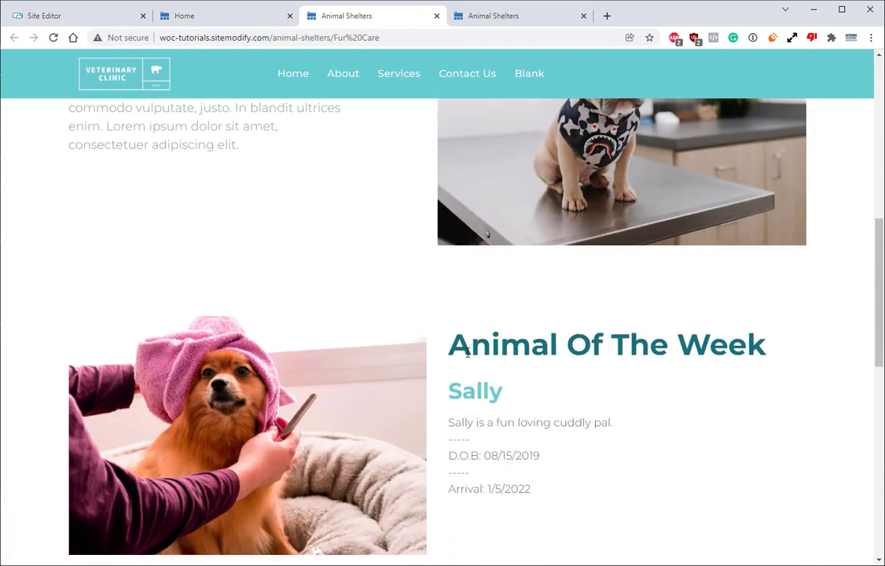
pyautogui.scroll(-3)
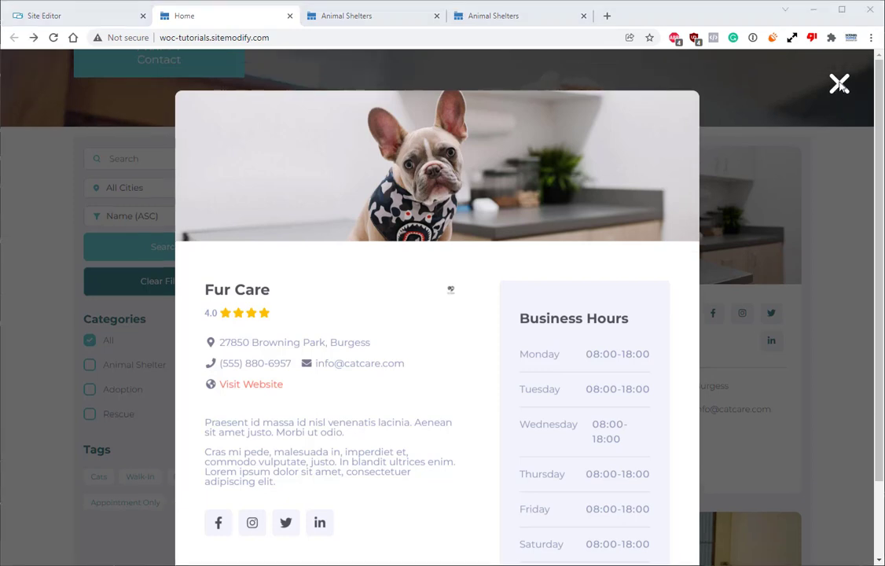
# - Go to the pasted preview URL hitting page-not-found, then return to Fur Care's page
pyautogui.rightClick(213, 38)
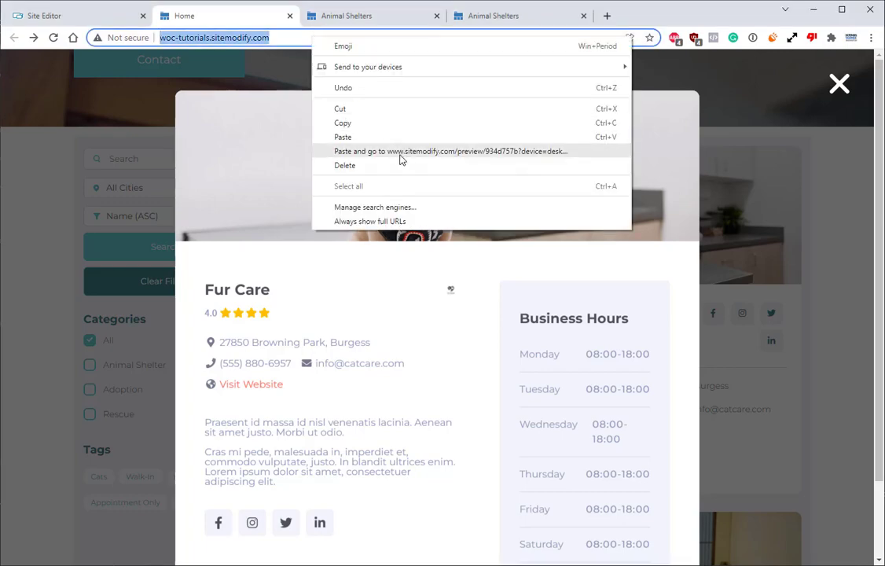
pyautogui.click(449, 150)
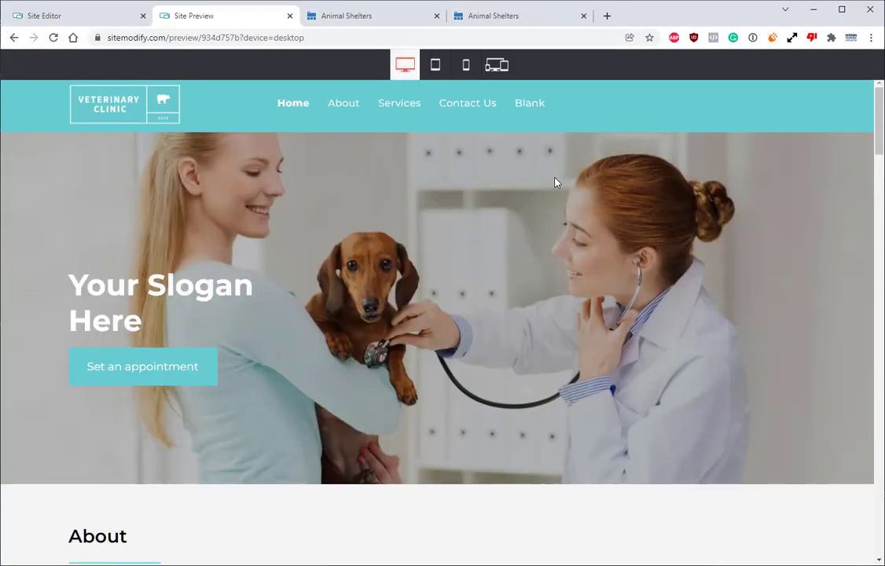
pyautogui.scroll(-3)
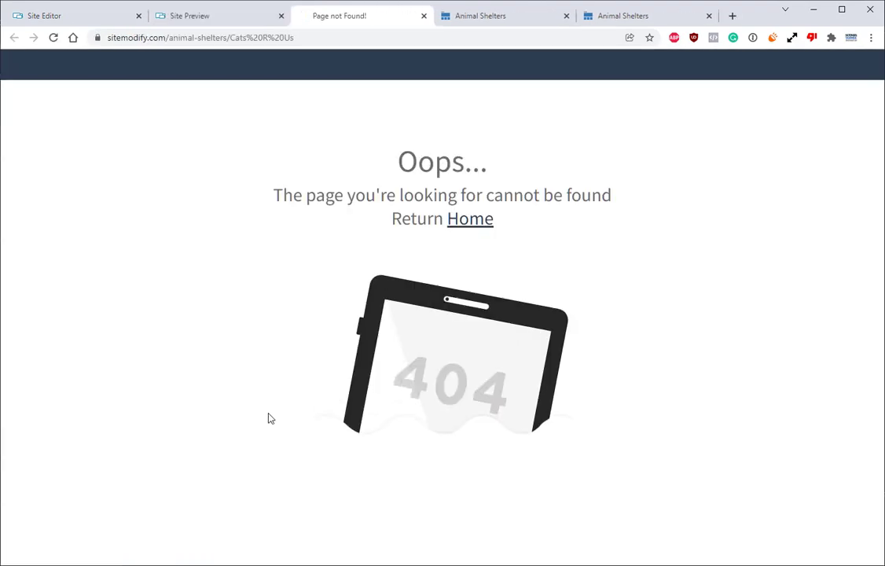
pyautogui.moveTo(436, 264)
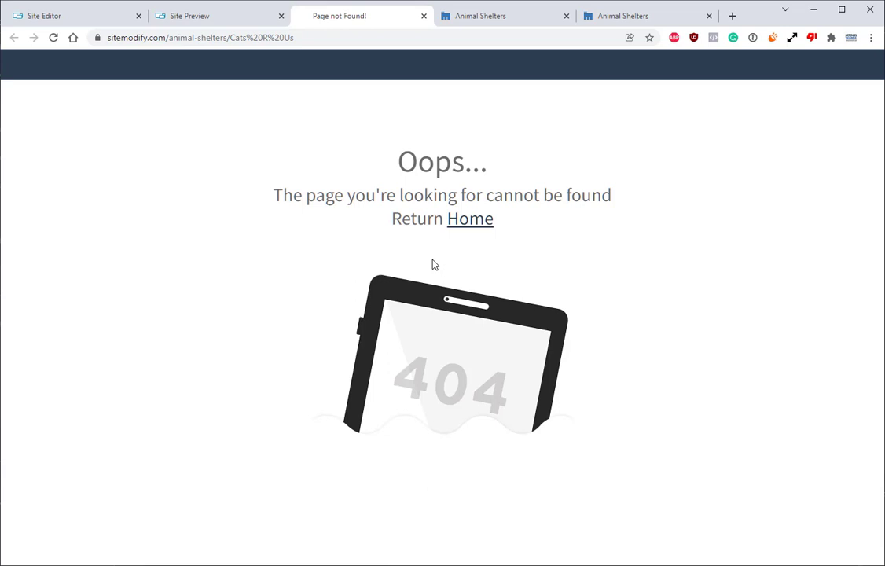
pyautogui.moveTo(615, 104)
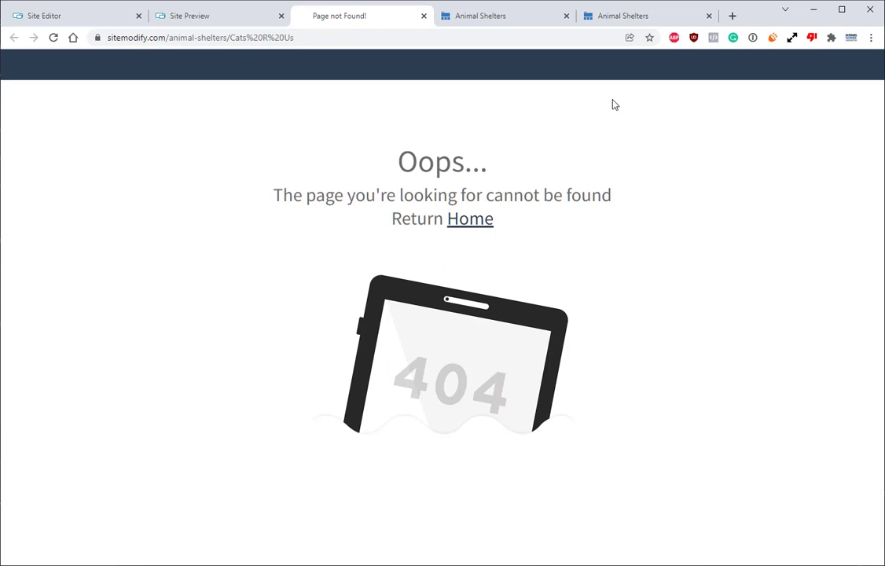
pyautogui.click(481, 15)
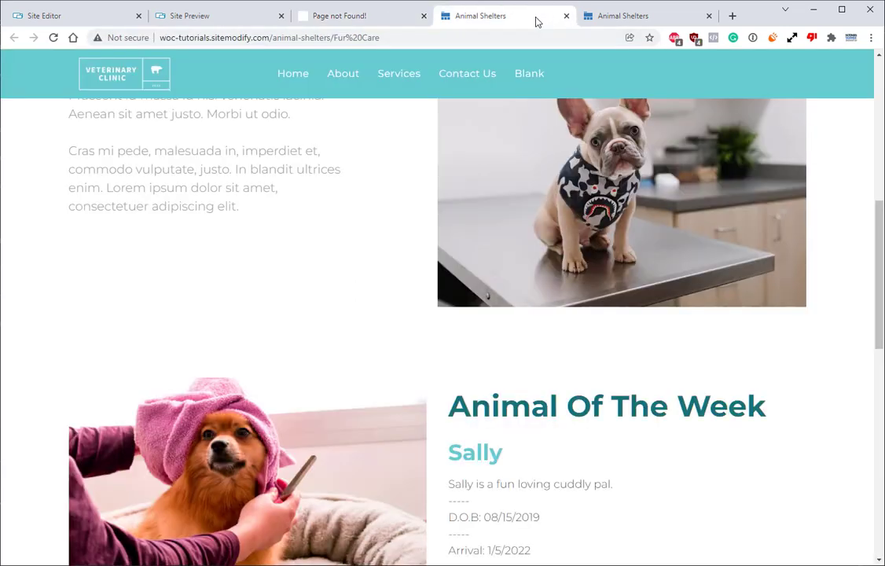